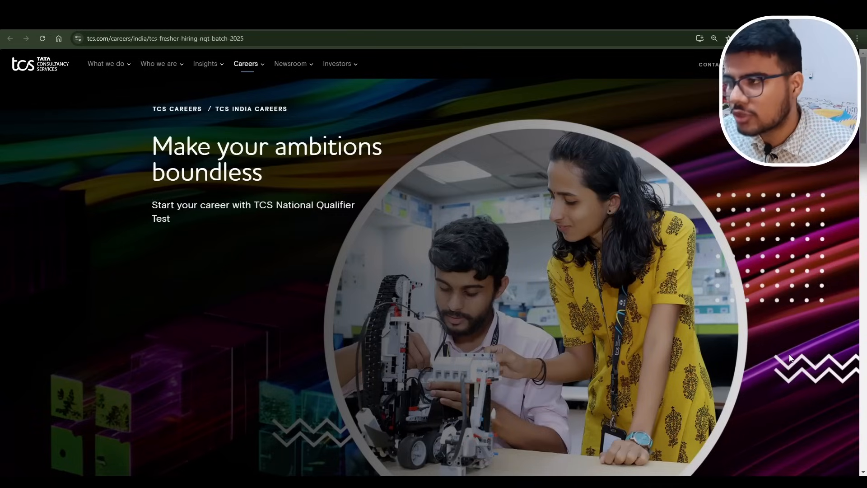
# Step: Scroll the NQT 2025 hiring page, highlighting the registration dates and Prime category
pyautogui.scroll(-3)
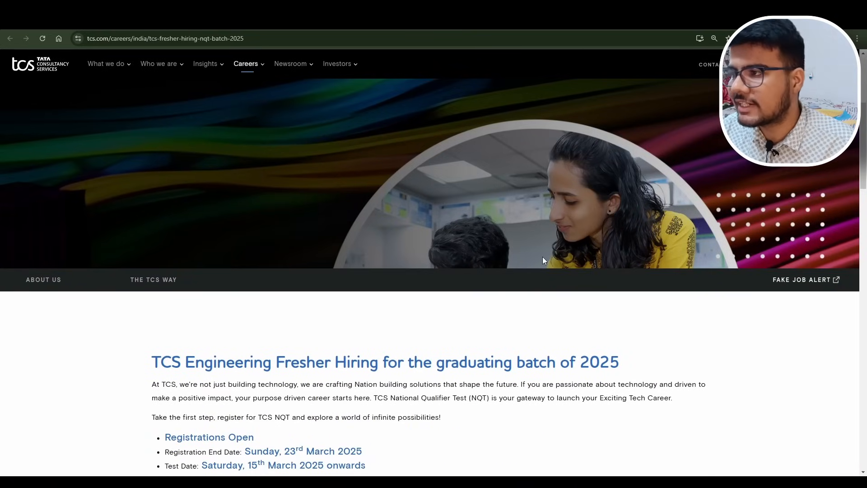
pyautogui.moveTo(298, 96)
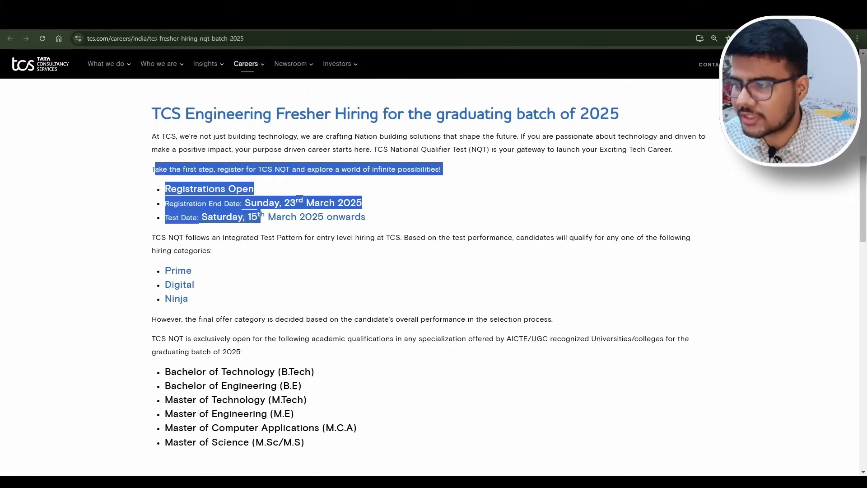
pyautogui.click(395, 198)
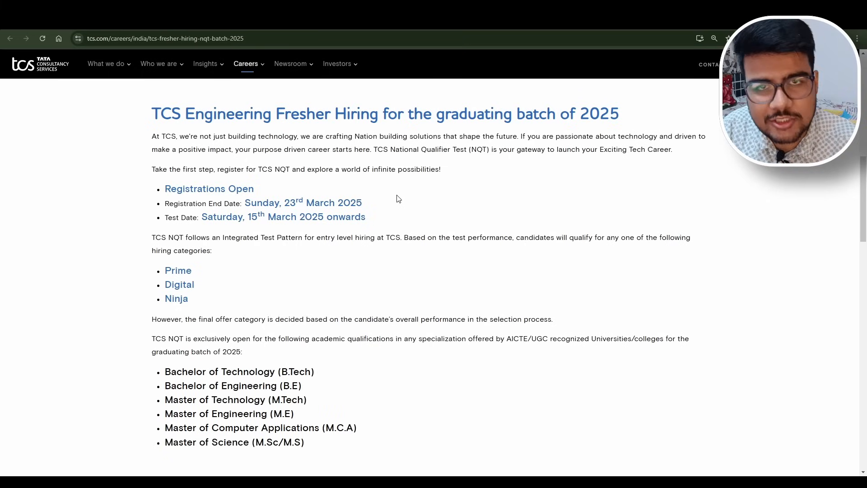
pyautogui.moveTo(370, 234)
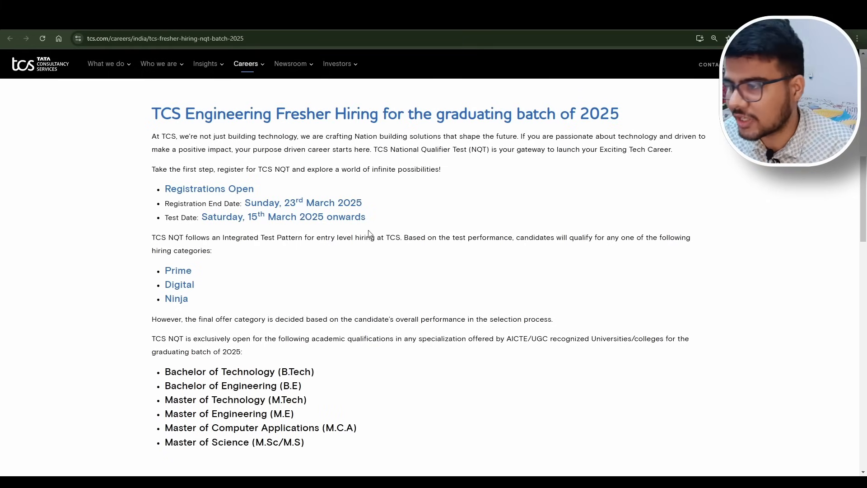
pyautogui.moveTo(234, 249)
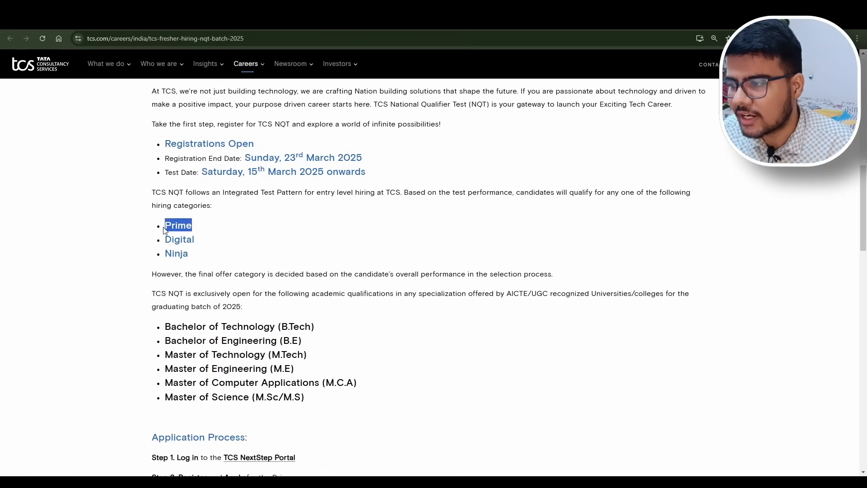
pyautogui.click(281, 260)
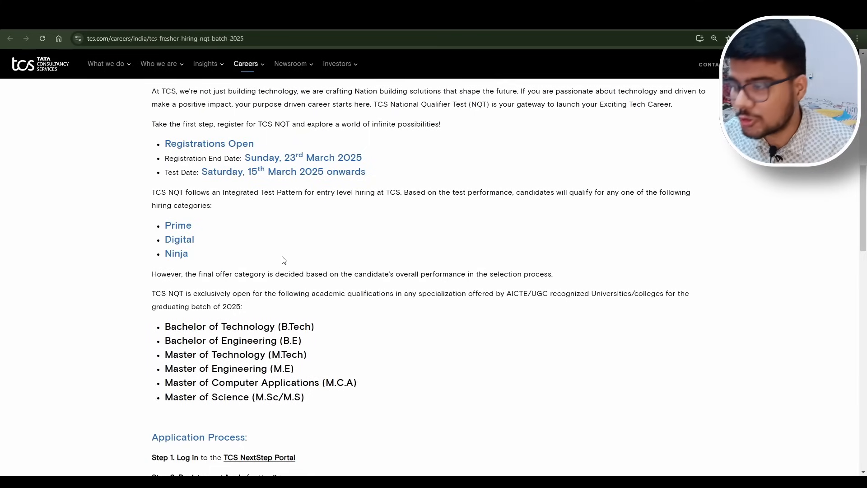
pyautogui.scroll(-3)
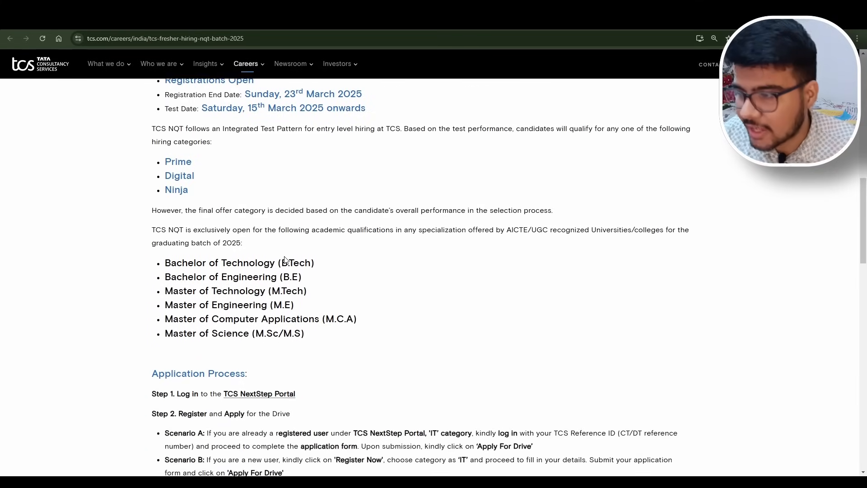
# Step: Highlight Bachelor of Technology in the degree list, then scroll to Application Process
pyautogui.scroll(-3)
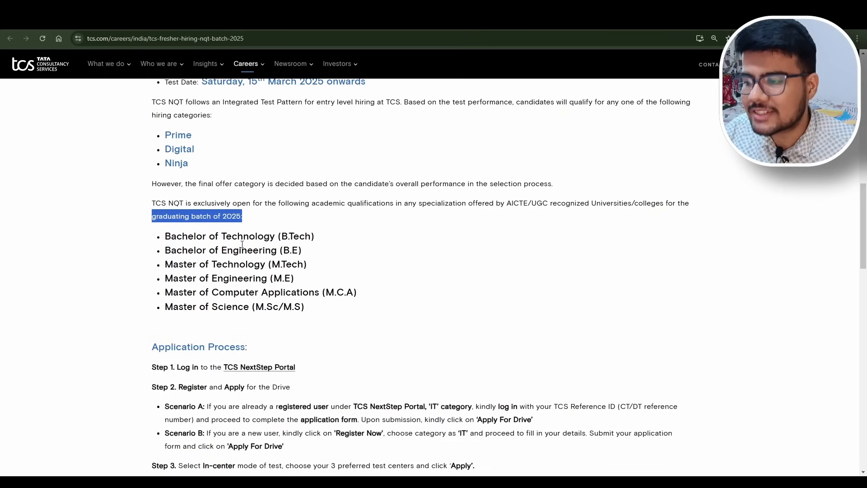
pyautogui.scroll(-3)
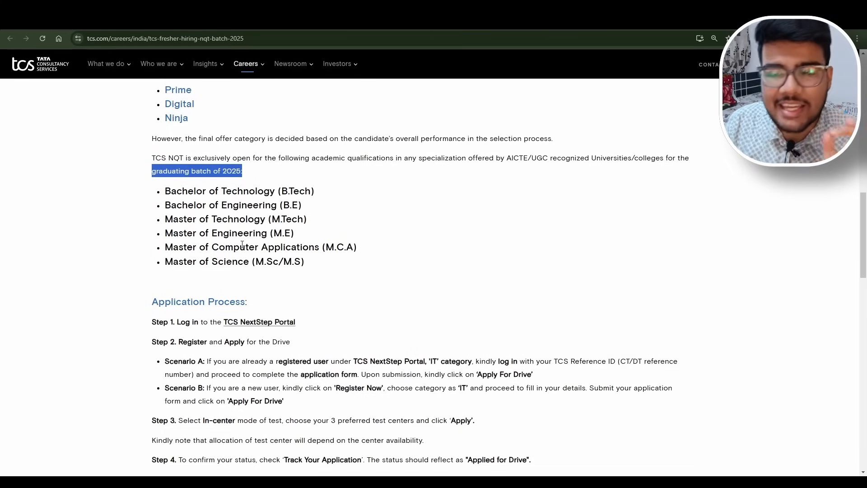
pyautogui.doubleClick(221, 190)
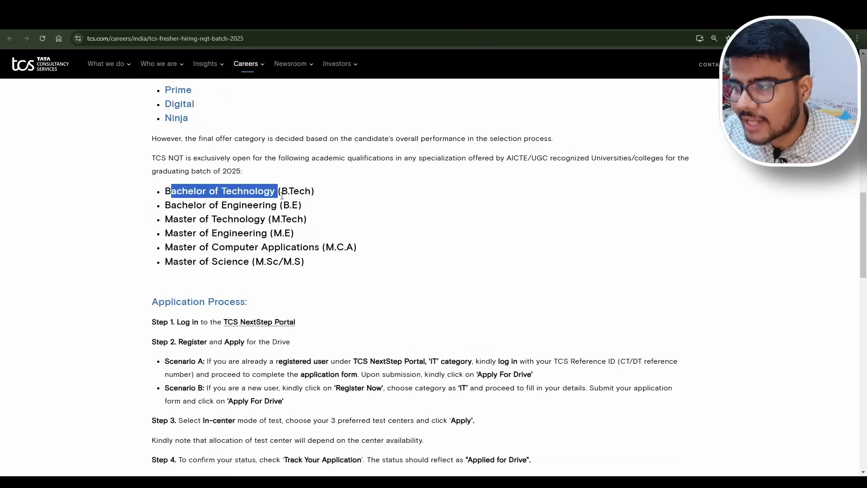
pyautogui.click(307, 191)
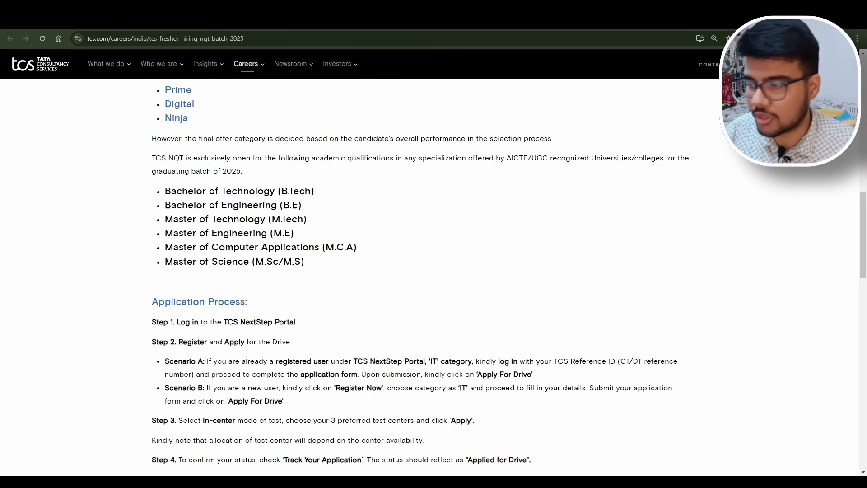
pyautogui.scroll(-3)
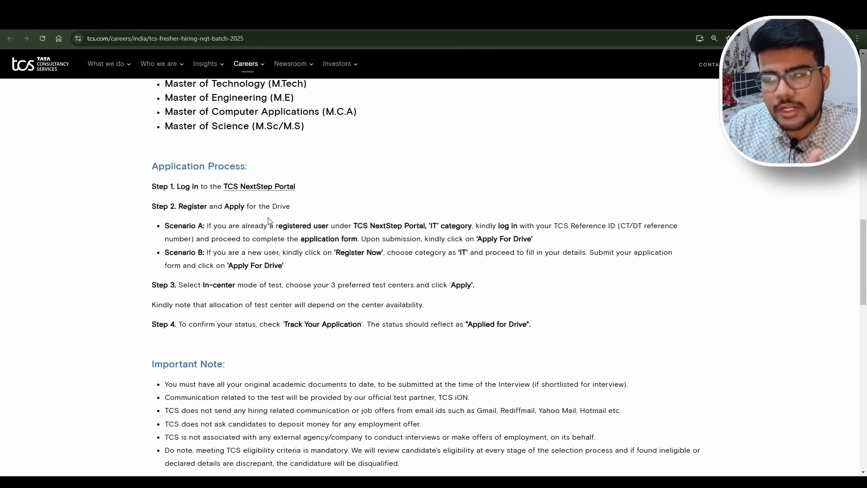
# Step: Scroll to the Important Note, Helpdesk and collapsed Test Eligibility and Hiring Categories sections
pyautogui.scroll(3)
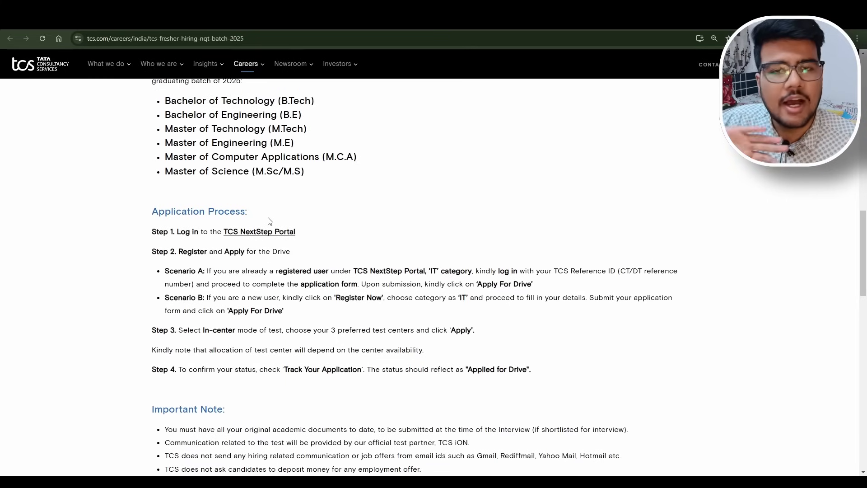
pyautogui.scroll(3)
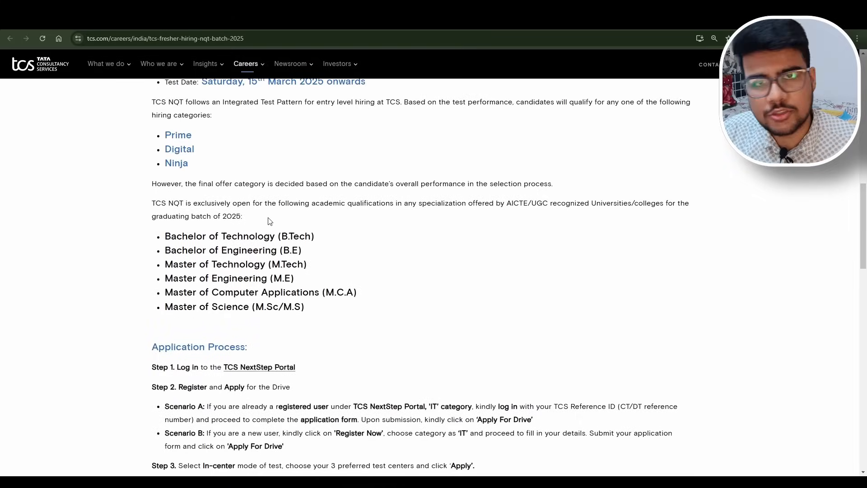
pyautogui.scroll(-3)
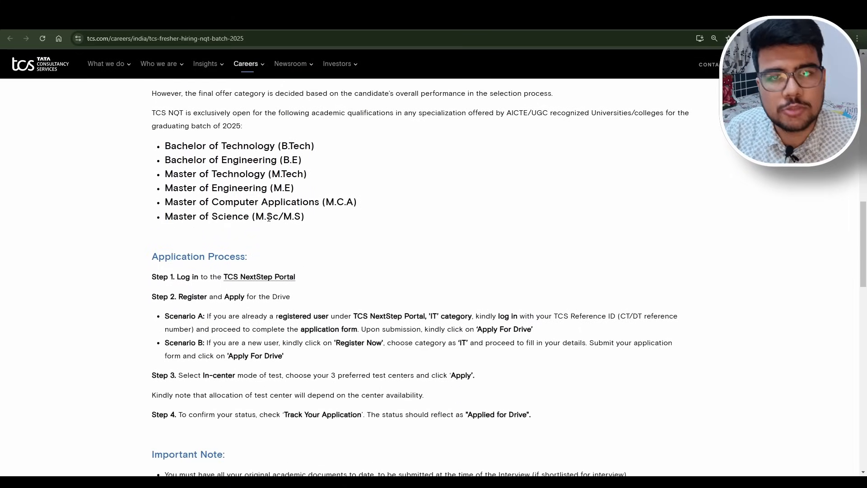
pyautogui.scroll(-3)
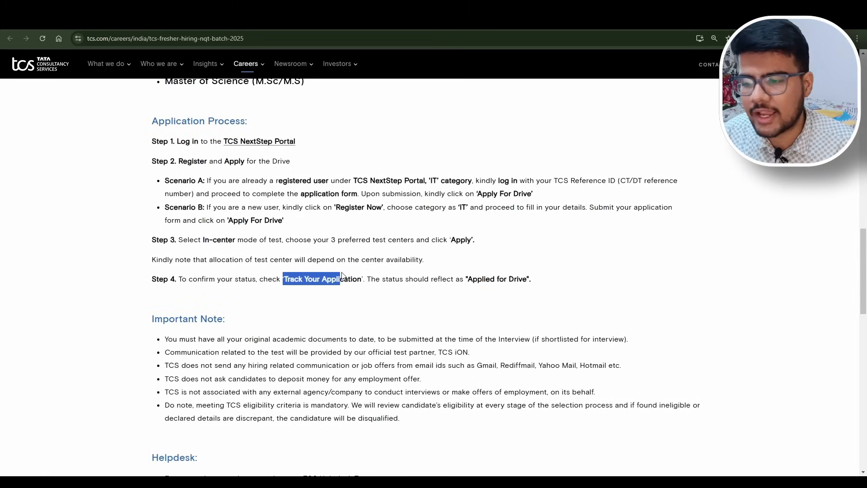
pyautogui.scroll(-3)
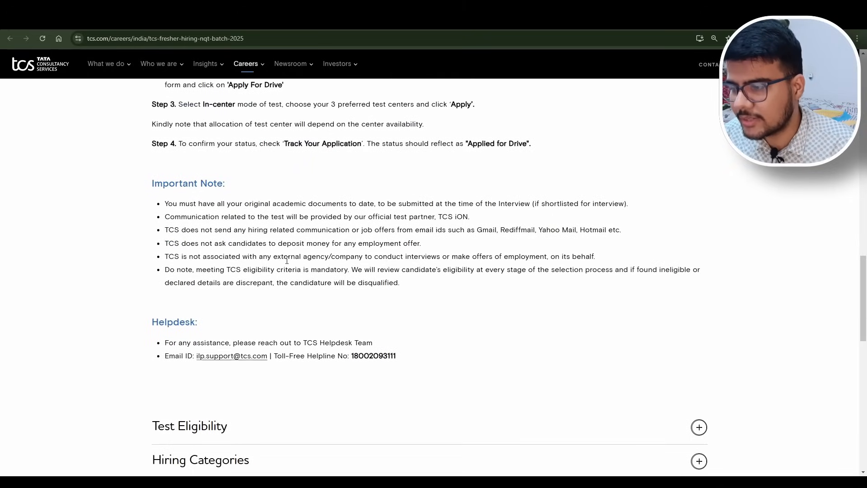
pyautogui.moveTo(166, 203); pyautogui.dragTo(222, 203)
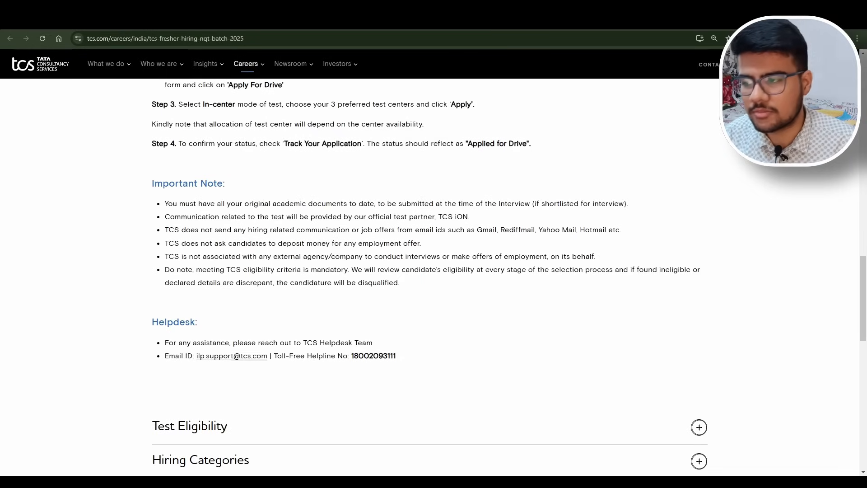
pyautogui.moveTo(382, 244)
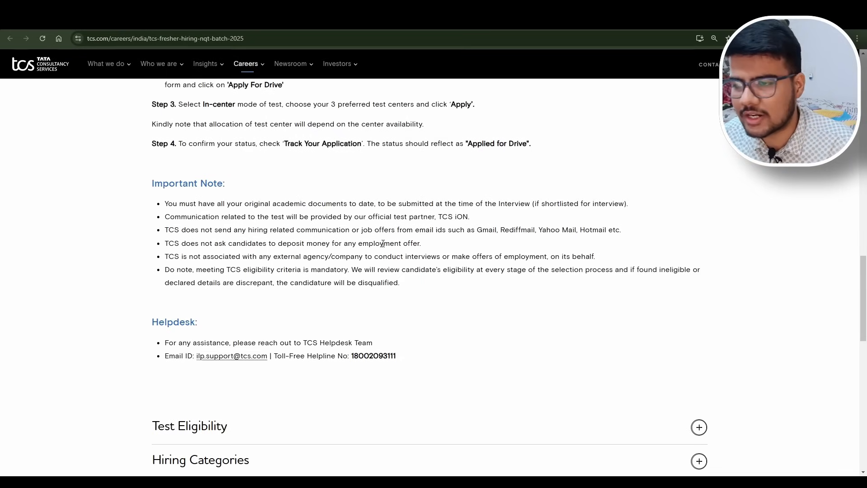
pyautogui.scroll(-3)
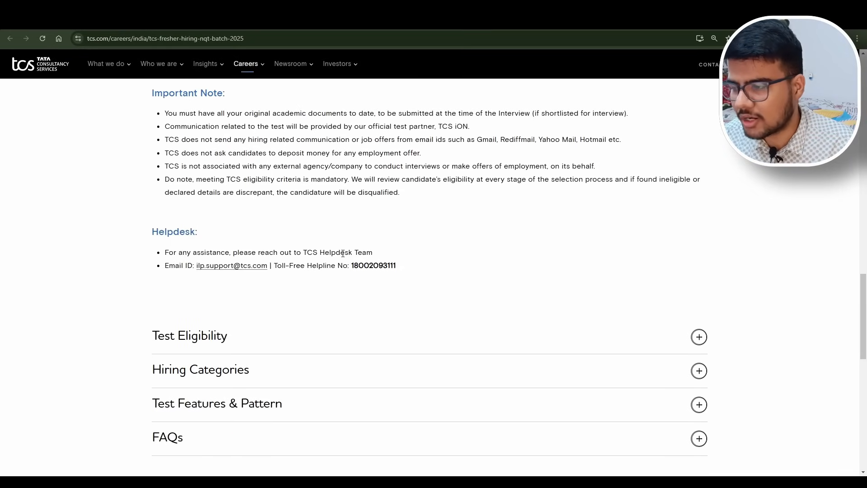
pyautogui.scroll(3)
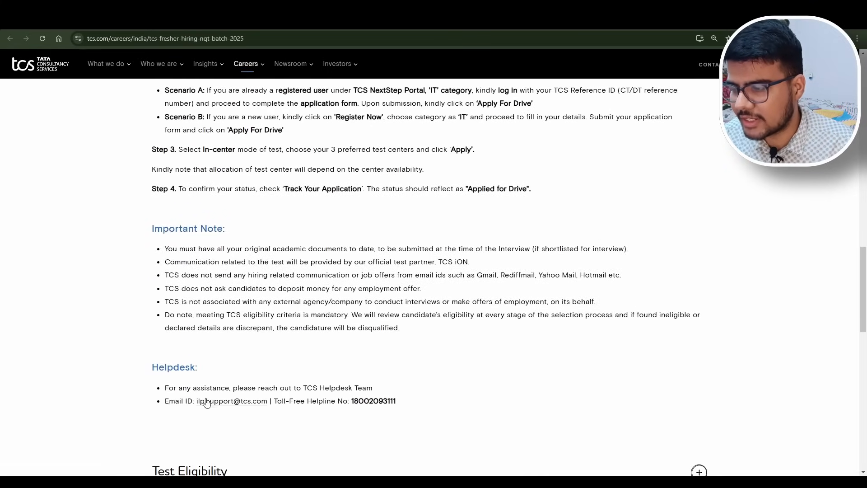
pyautogui.scroll(-3)
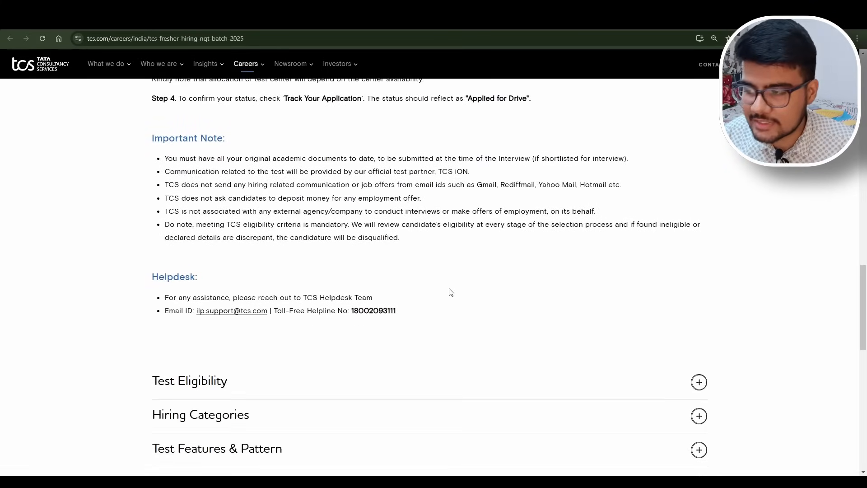
pyautogui.moveTo(412, 320)
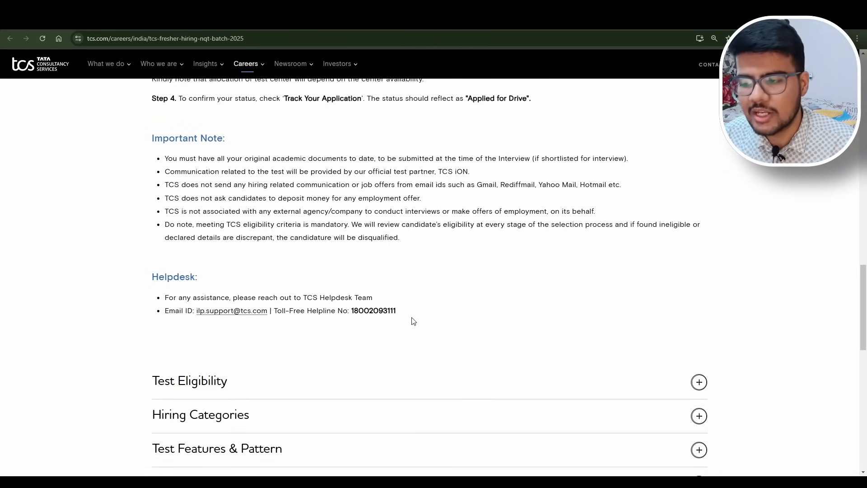
pyautogui.click(698, 382)
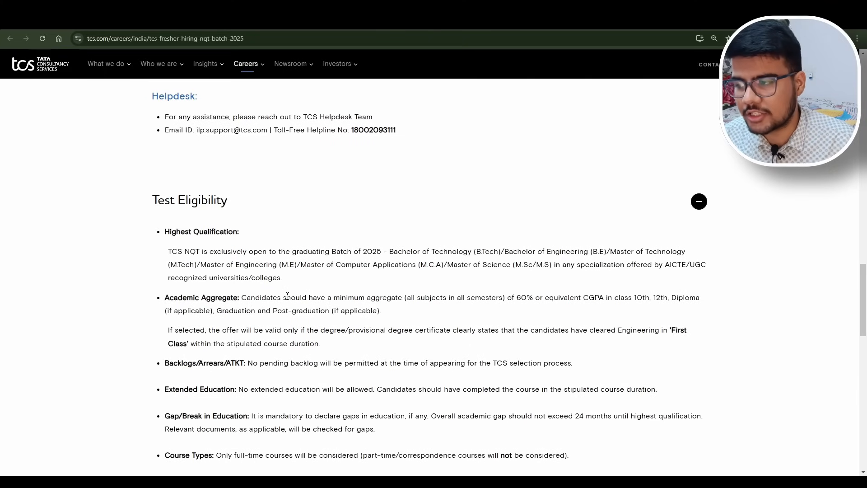
pyautogui.scroll(-3)
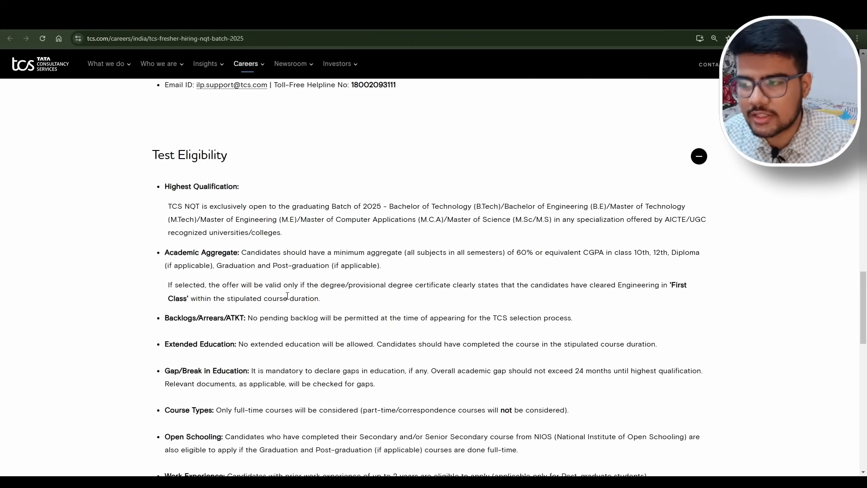
pyautogui.moveTo(358, 153)
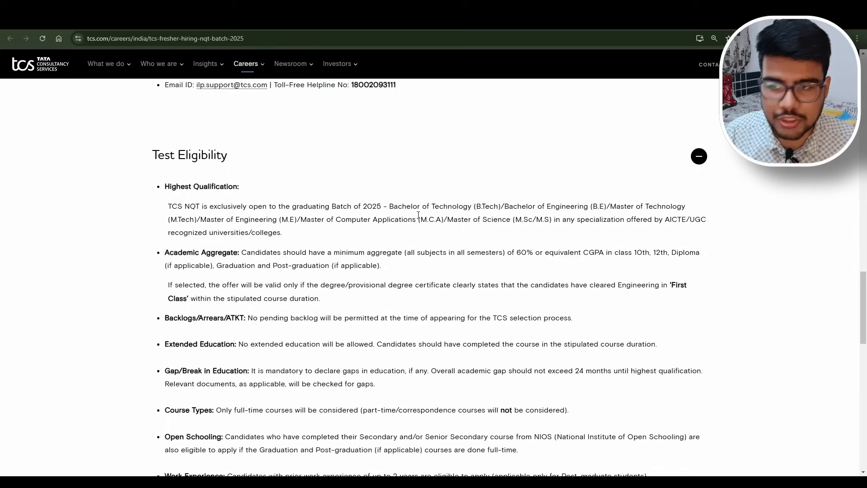
pyautogui.moveTo(563, 201)
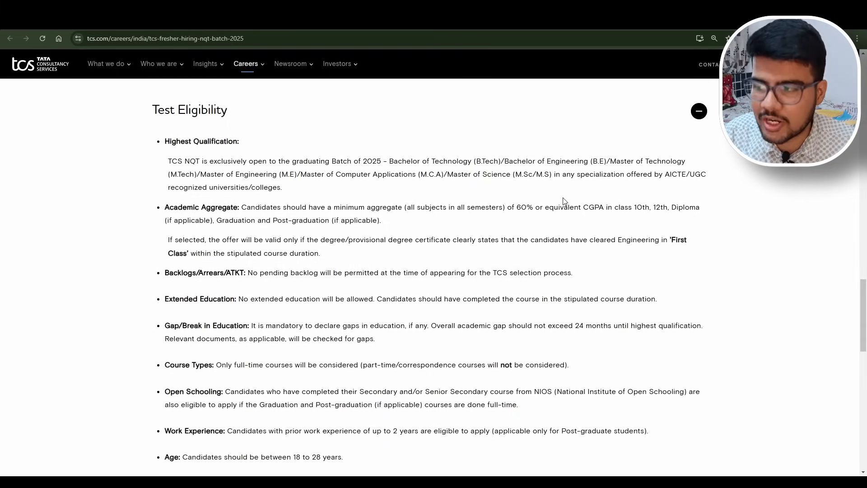
pyautogui.doubleClick(219, 206)
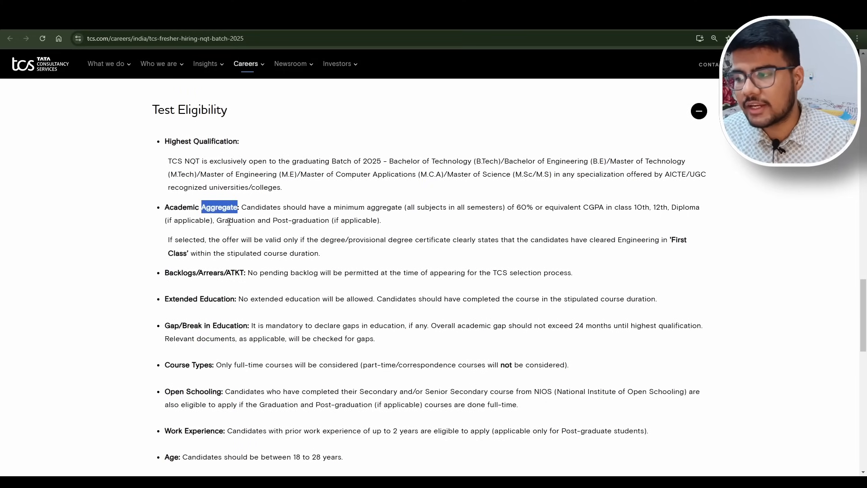
pyautogui.scroll(-3)
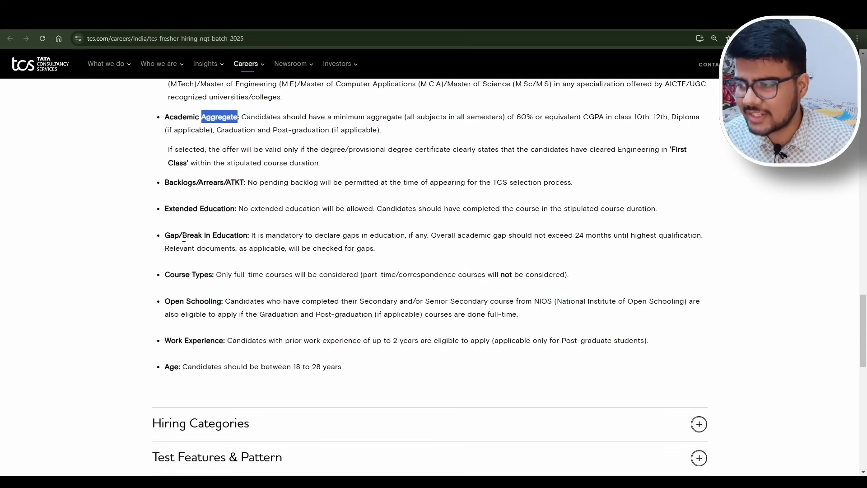
pyautogui.doubleClick(211, 209)
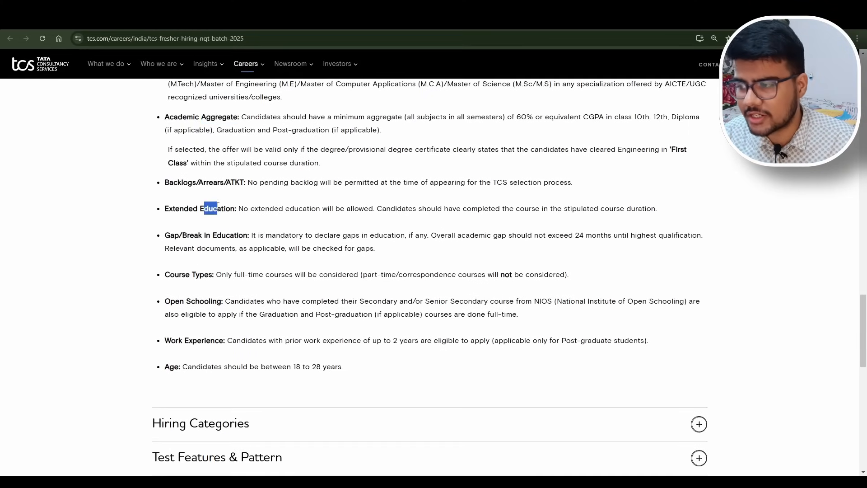
pyautogui.scroll(3)
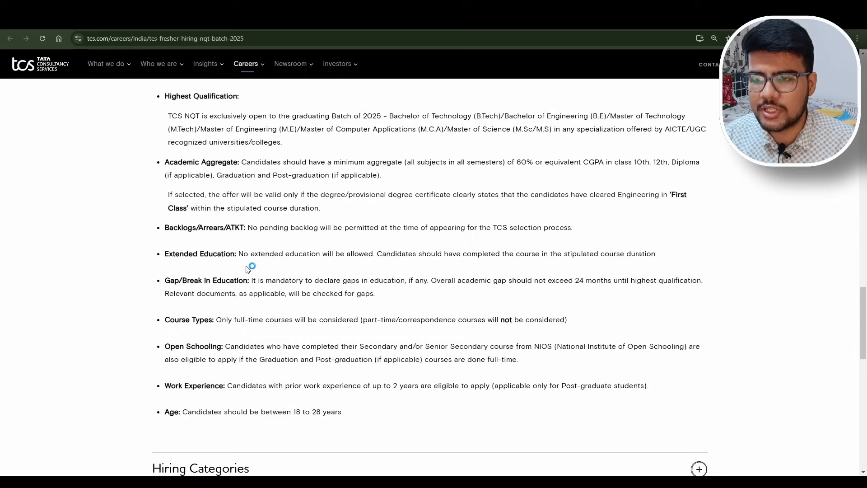
pyautogui.moveTo(558, 207)
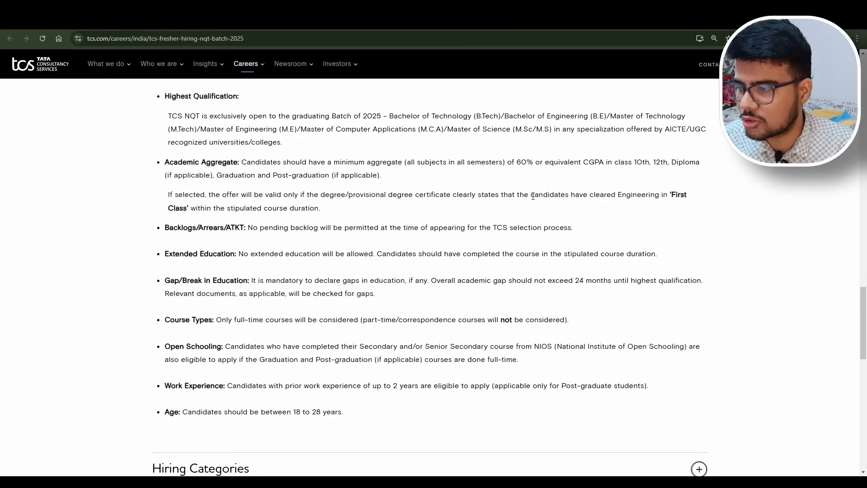
pyautogui.doubleClick(284, 281)
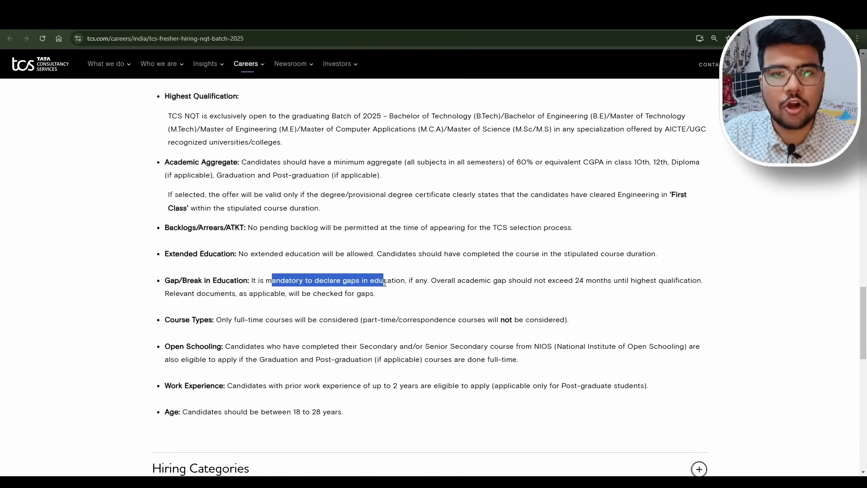
pyautogui.click(384, 283)
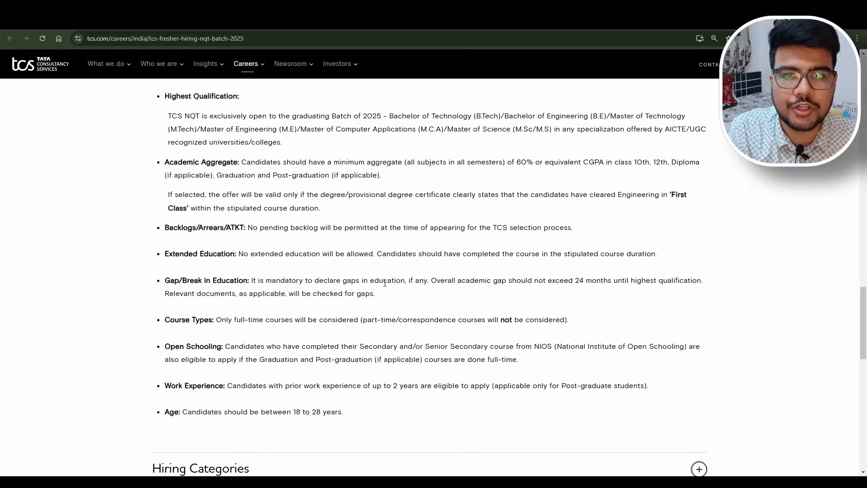
pyautogui.moveTo(446, 292)
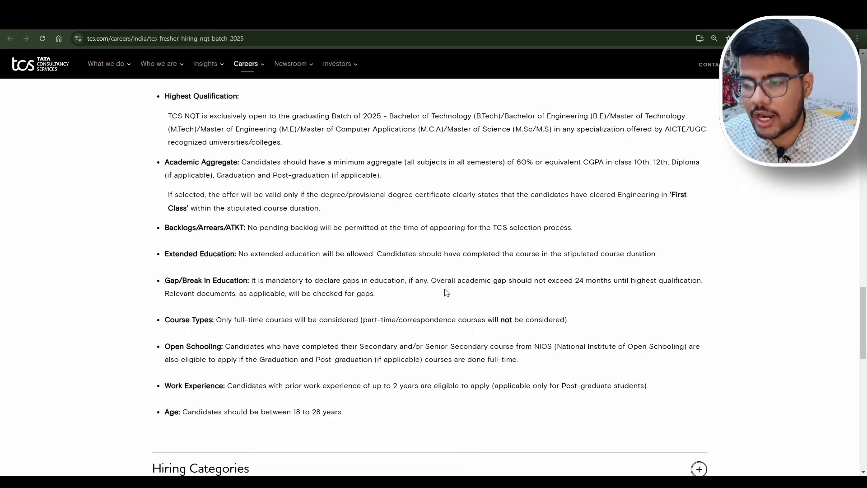
pyautogui.moveTo(439, 279)
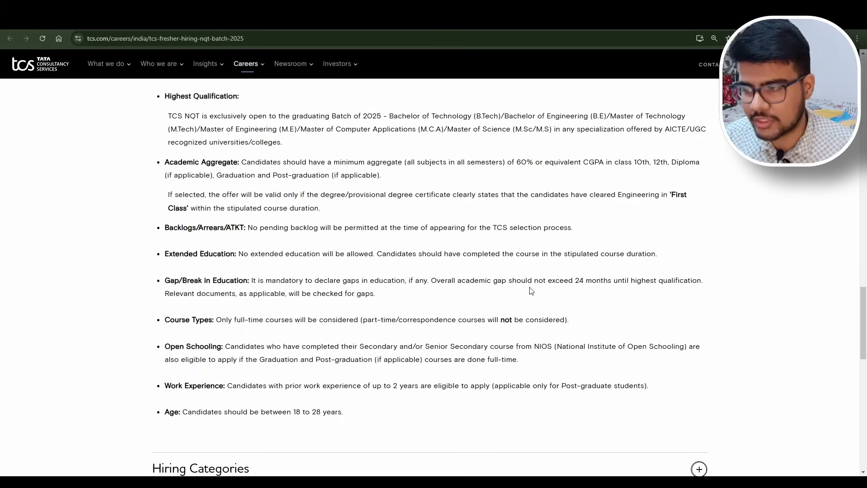
# Step: Scroll through the expanded Hiring Categories showing Prime, Digital and Ninja CTC offers
pyautogui.scroll(-3)
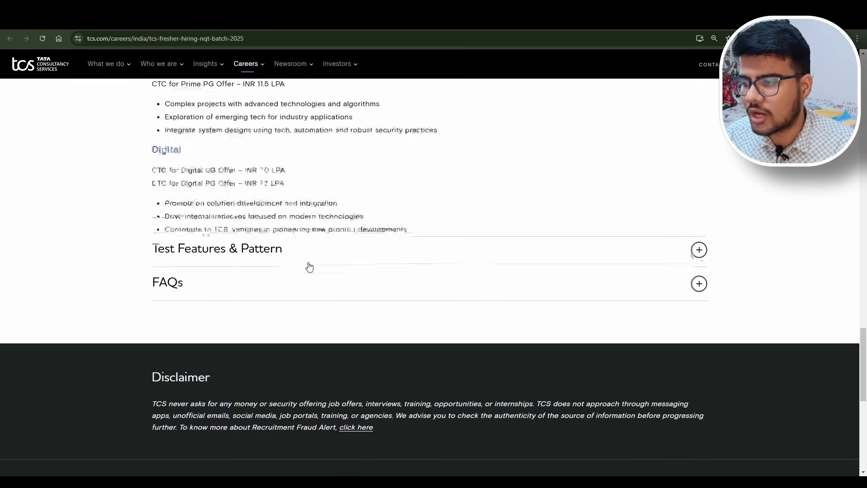
pyautogui.scroll(3)
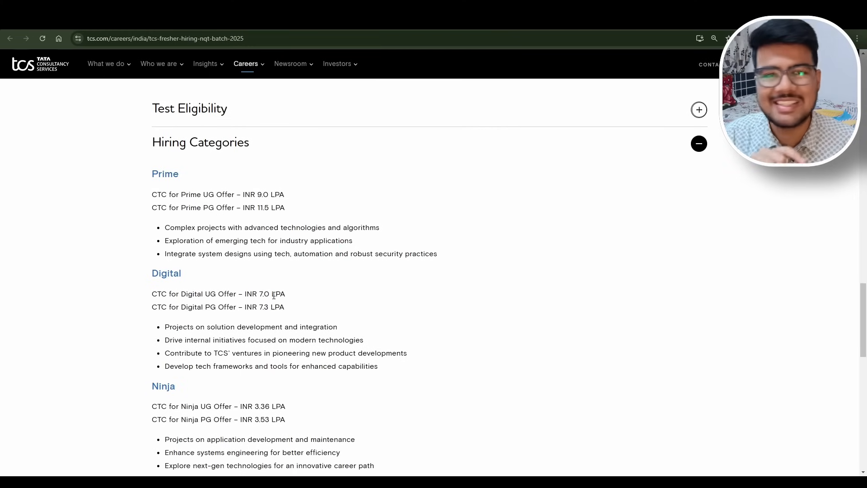
pyautogui.scroll(-3)
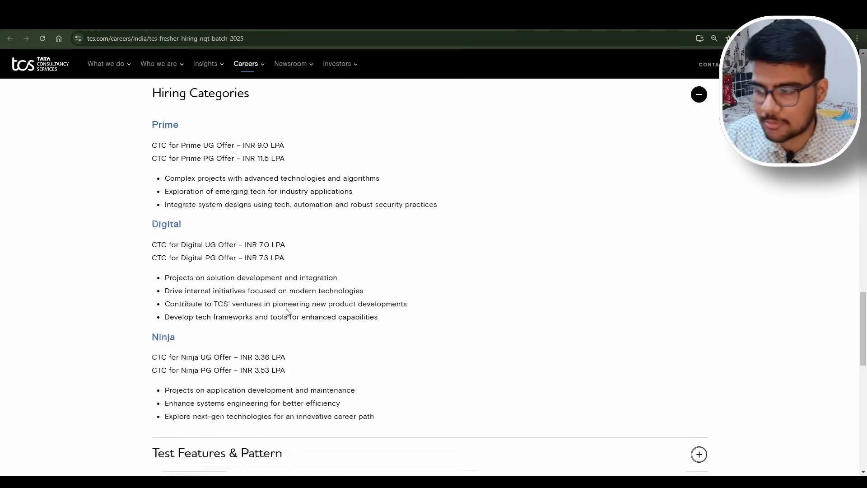
pyautogui.scroll(-3)
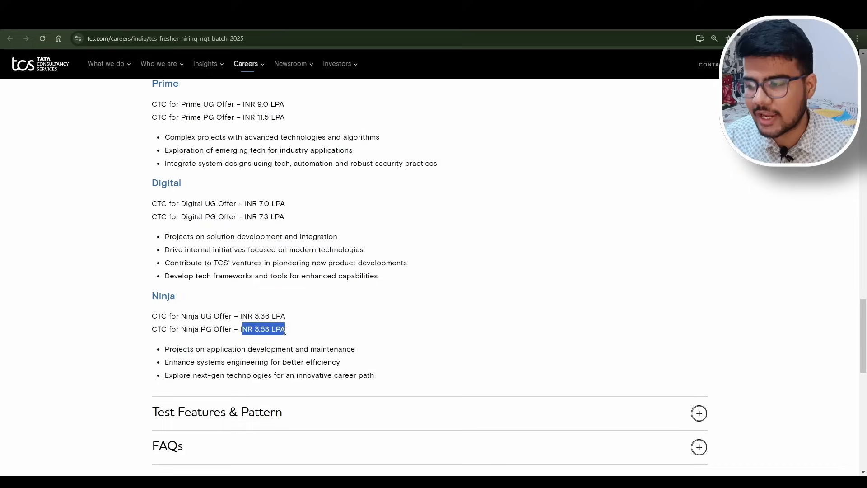
pyautogui.scroll(3)
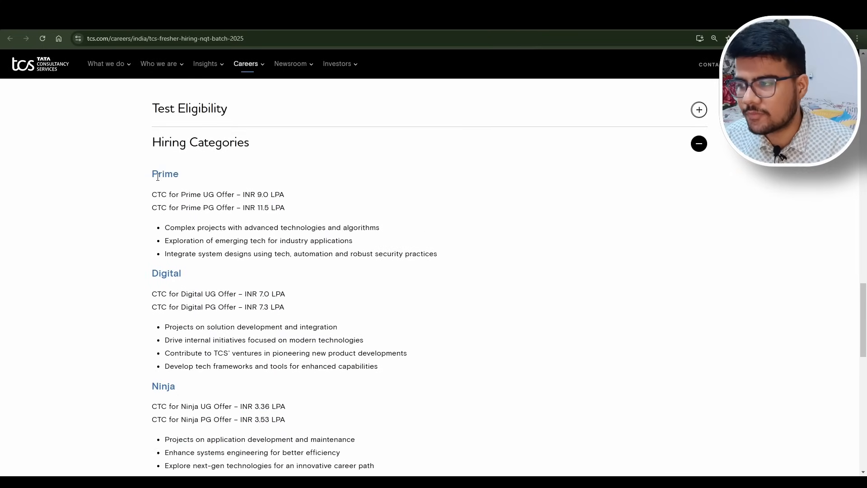
pyautogui.scroll(-3)
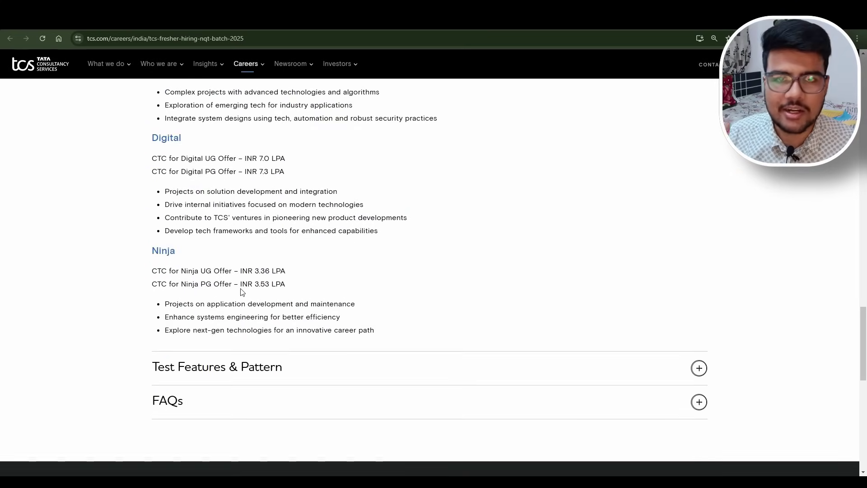
# Step: Expand Test Features & Pattern and review the 190-minute Foundation/Advanced test pattern table
pyautogui.click(699, 367)
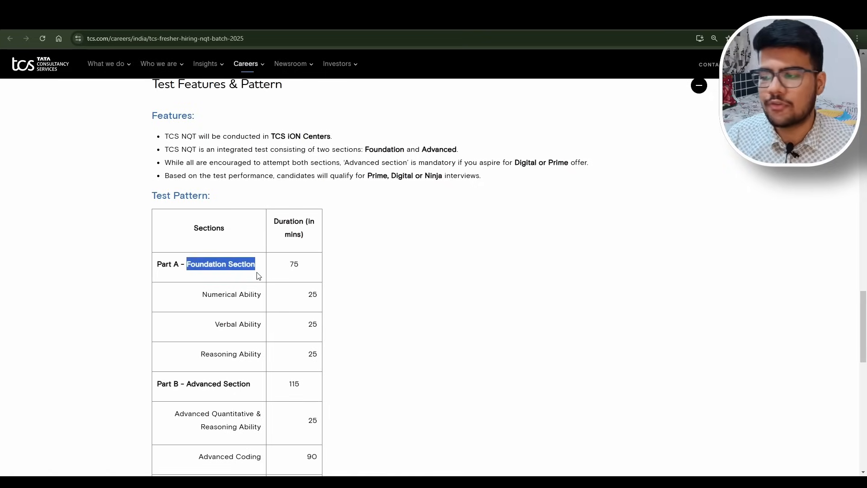
pyautogui.scroll(-3)
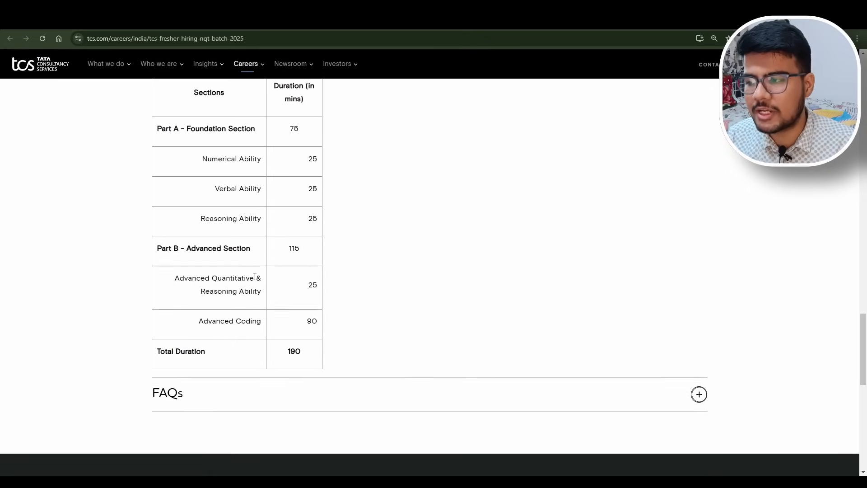
pyautogui.scroll(3)
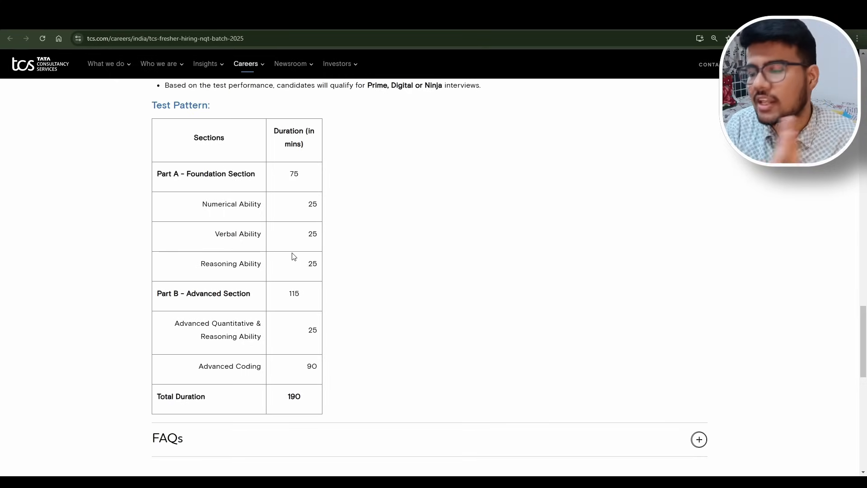
pyautogui.scroll(-3)
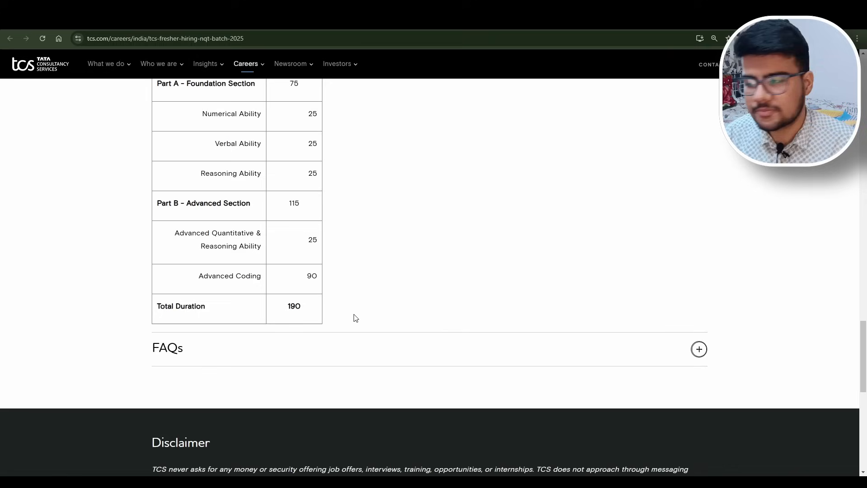
pyautogui.scroll(3)
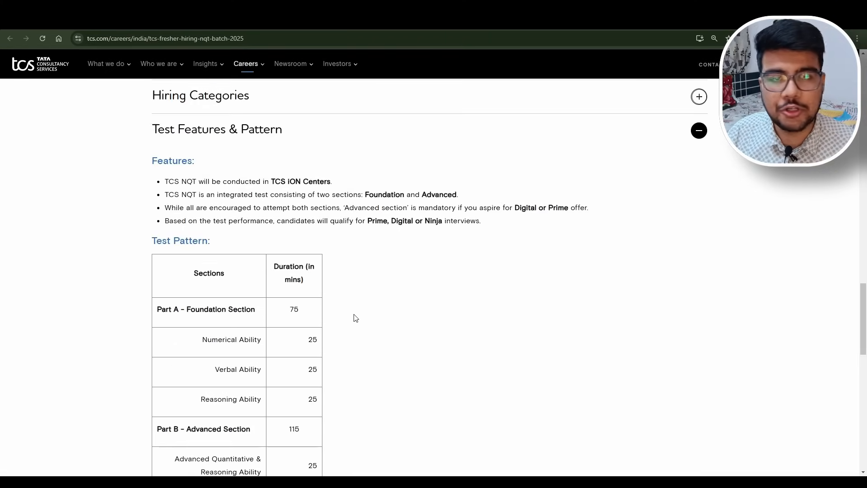
pyautogui.scroll(-3)
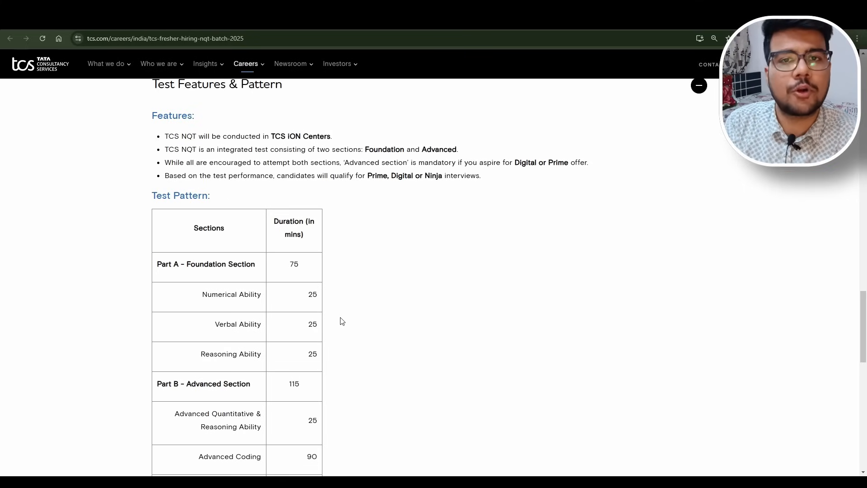
pyautogui.moveTo(271, 202)
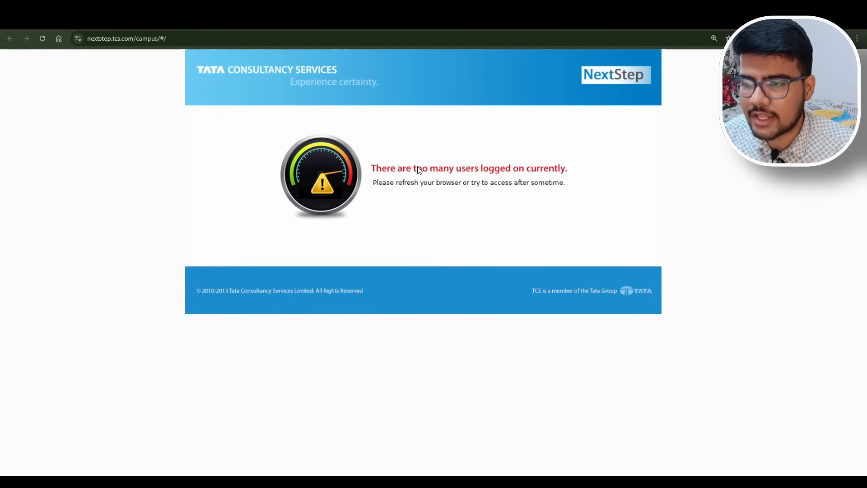
pyautogui.moveTo(414, 177)
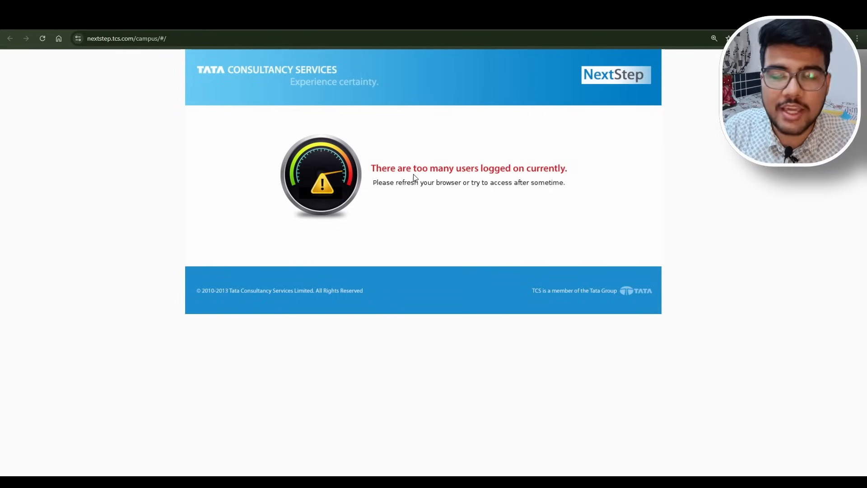
# Step: Reload the NextStep campus portal and retry twice from the can't-be-reached error page
pyautogui.click(42, 38)
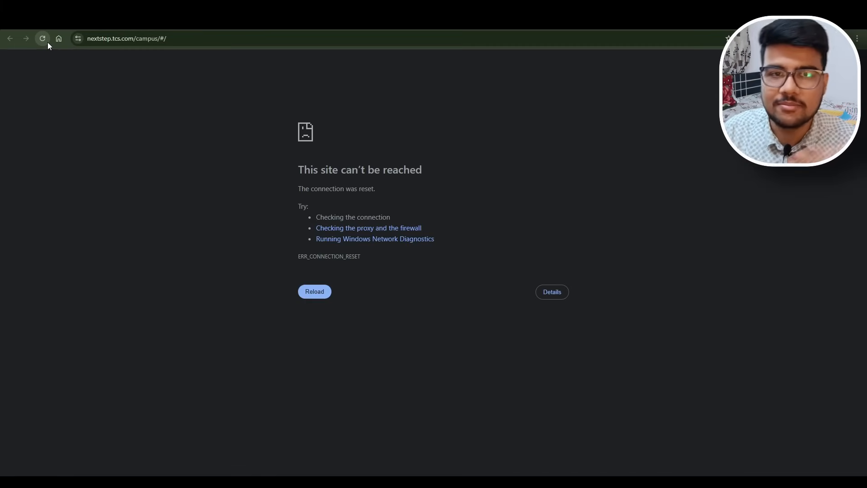
pyautogui.click(314, 291)
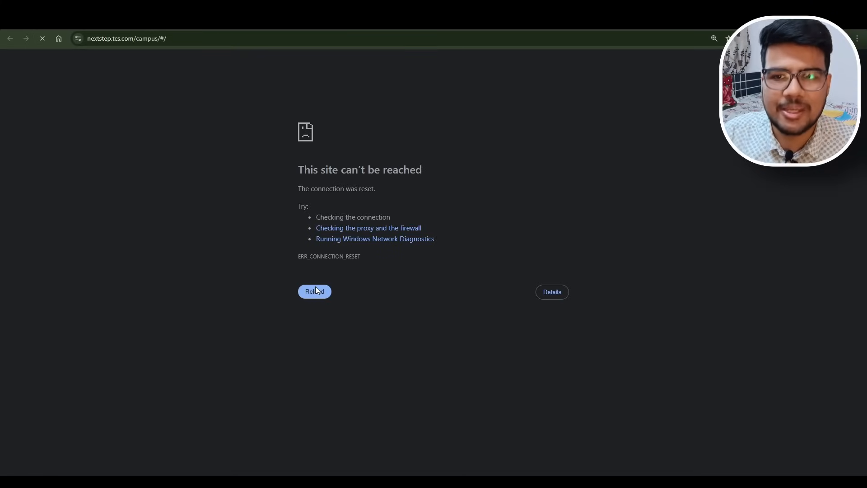
pyautogui.click(314, 291)
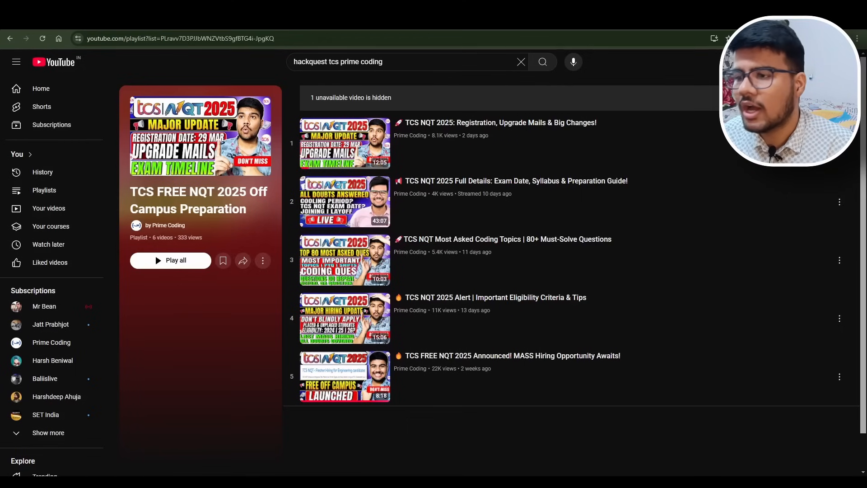
pyautogui.moveTo(416, 143)
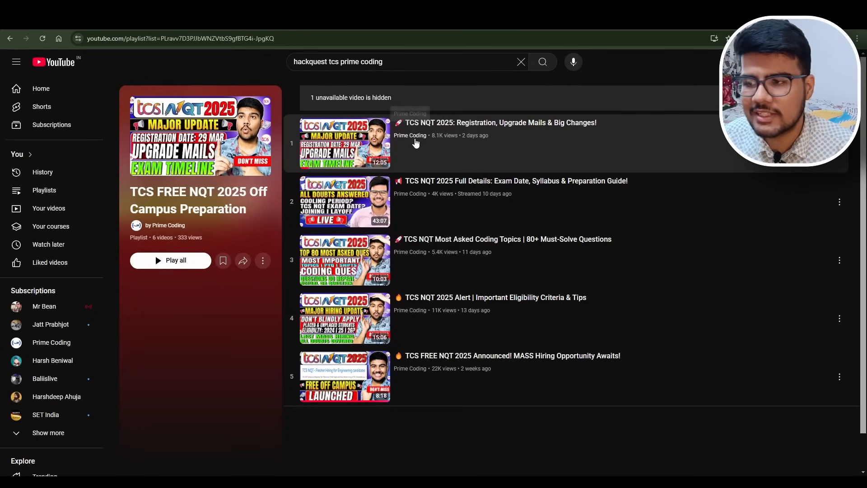
pyautogui.moveTo(524, 154)
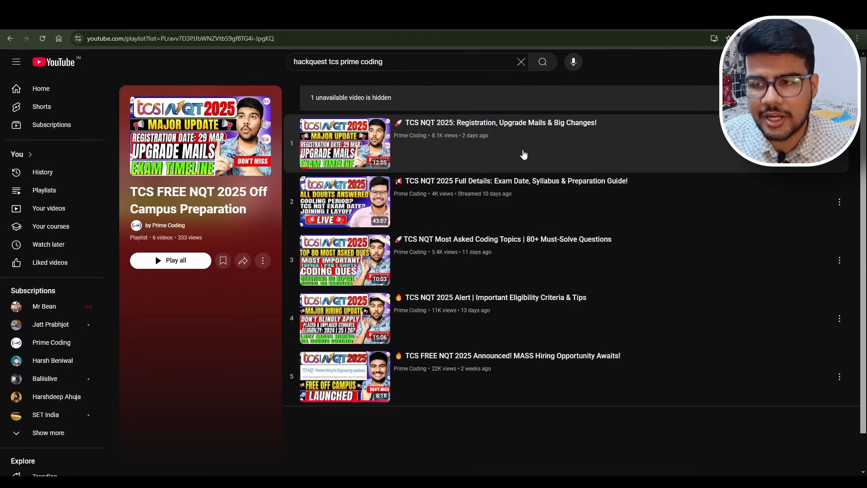
pyautogui.moveTo(442, 256)
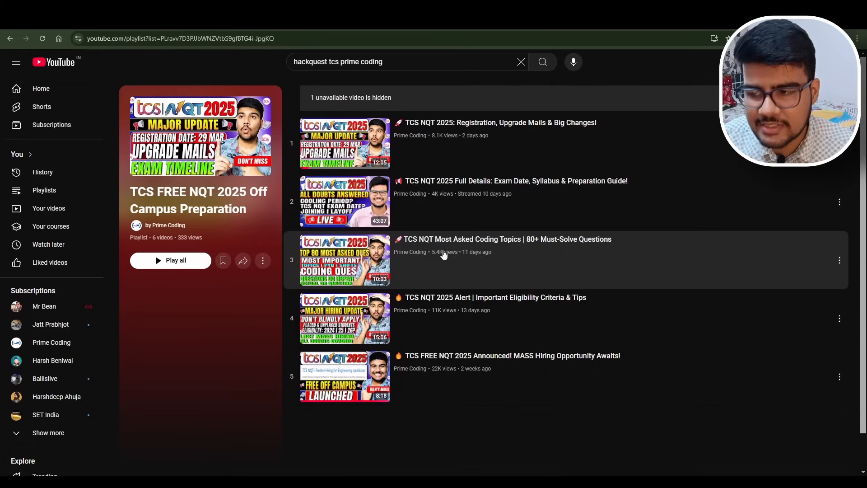
pyautogui.moveTo(447, 276)
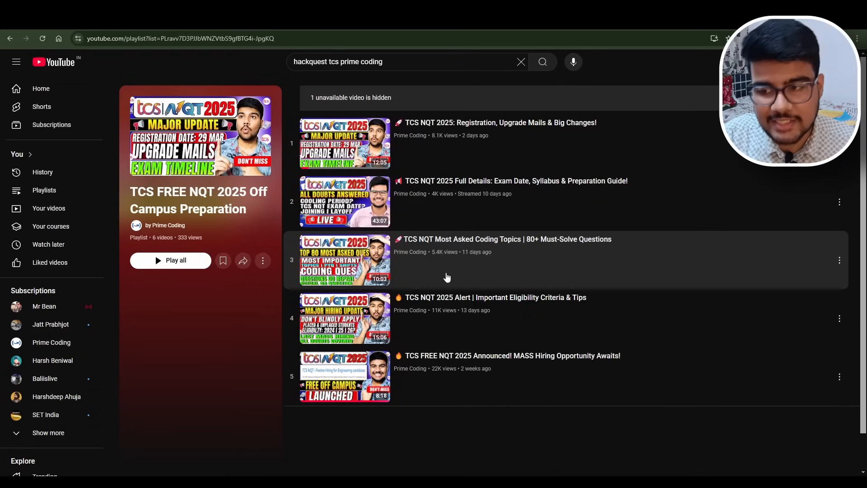
pyautogui.moveTo(466, 271)
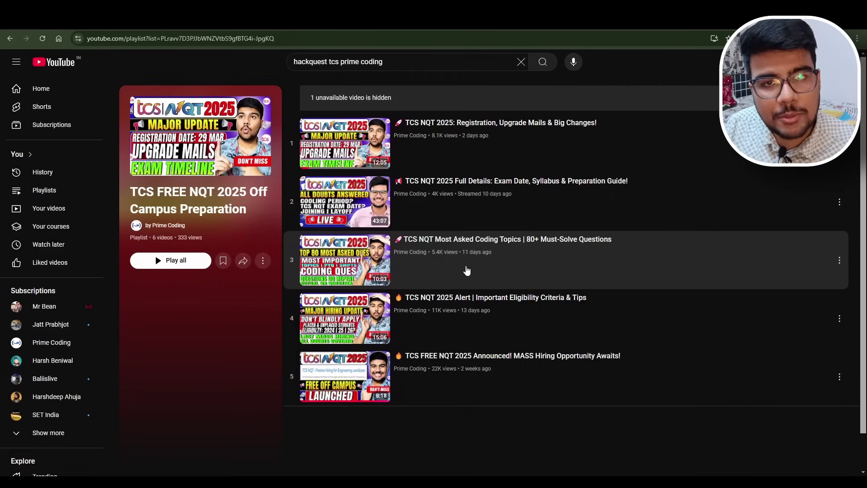
pyautogui.moveTo(466, 362)
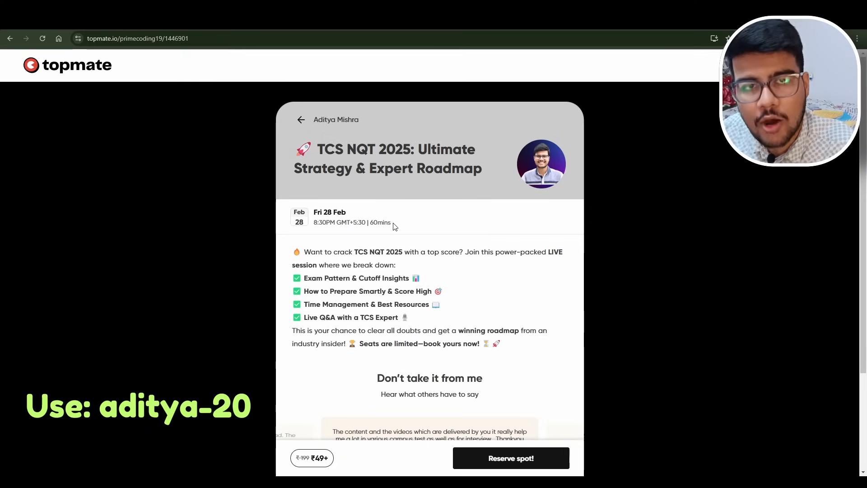
# Step: Scroll the NQT 2025 strategy session page down to the ₹49 price and Reserve spot
pyautogui.scroll(-3)
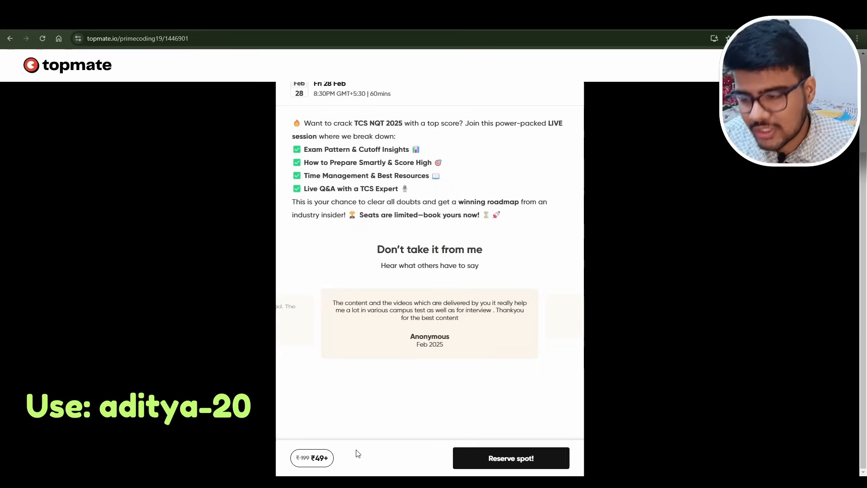
pyautogui.moveTo(341, 457)
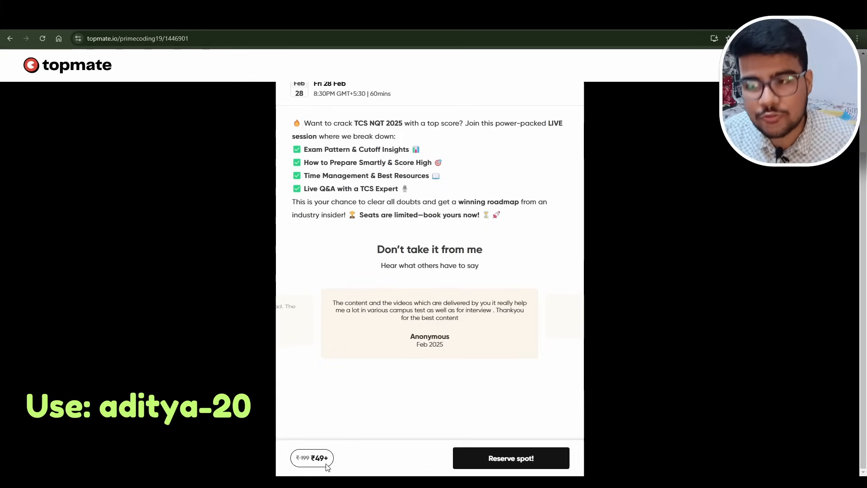
pyautogui.moveTo(509, 458)
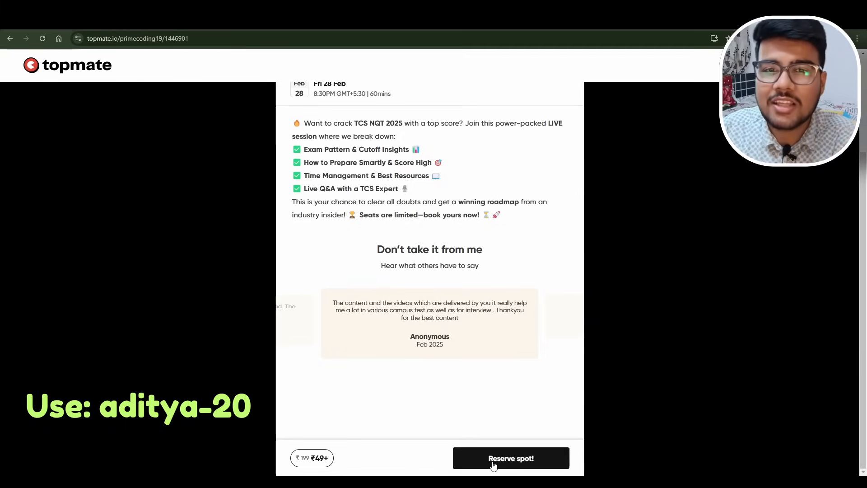
# Step: Reserve a spot, uncheck 'Get session recording' for a ₹49 total, then go back
pyautogui.click(510, 458)
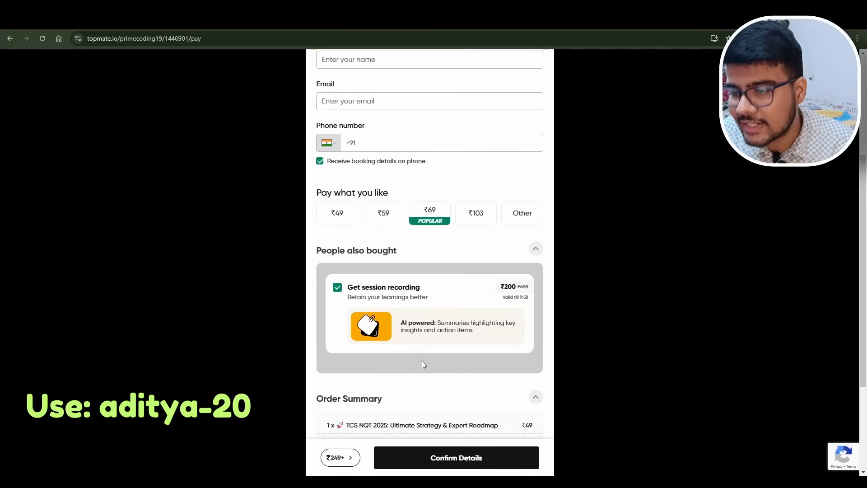
pyautogui.scroll(3)
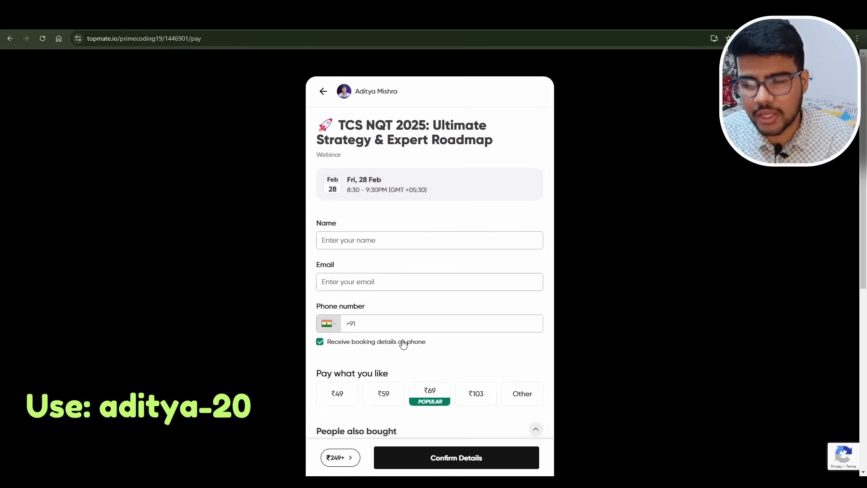
pyautogui.scroll(-3)
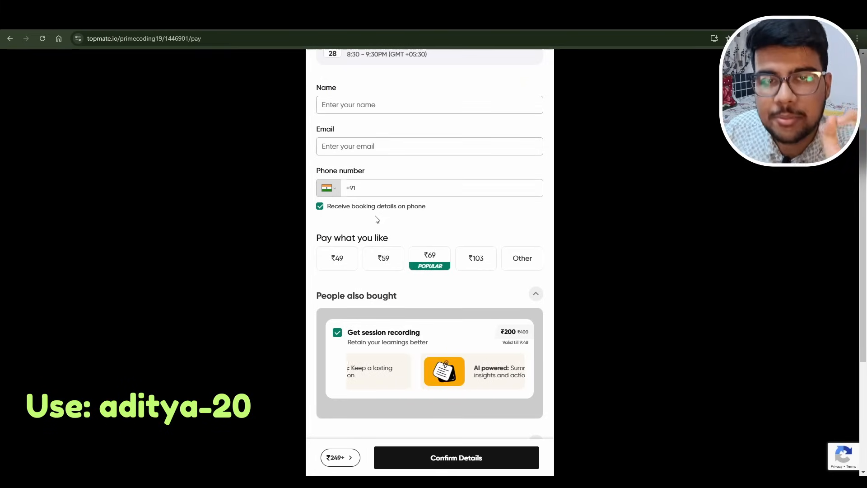
pyautogui.scroll(-3)
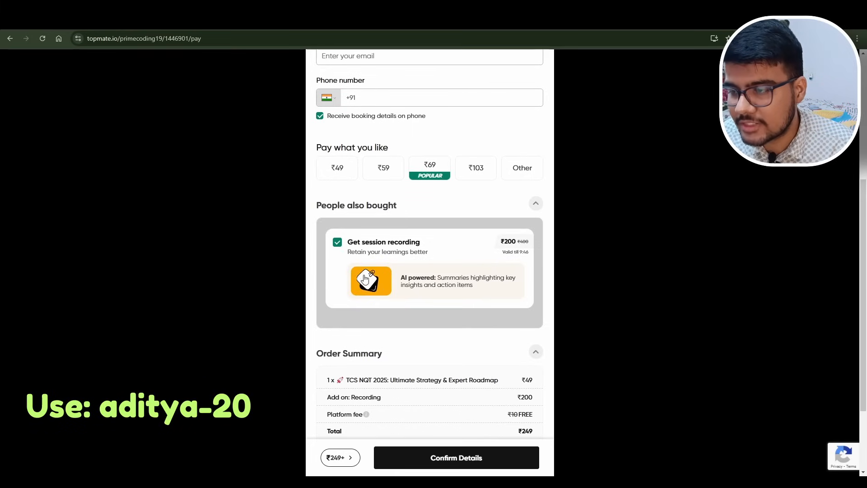
pyautogui.click(337, 242)
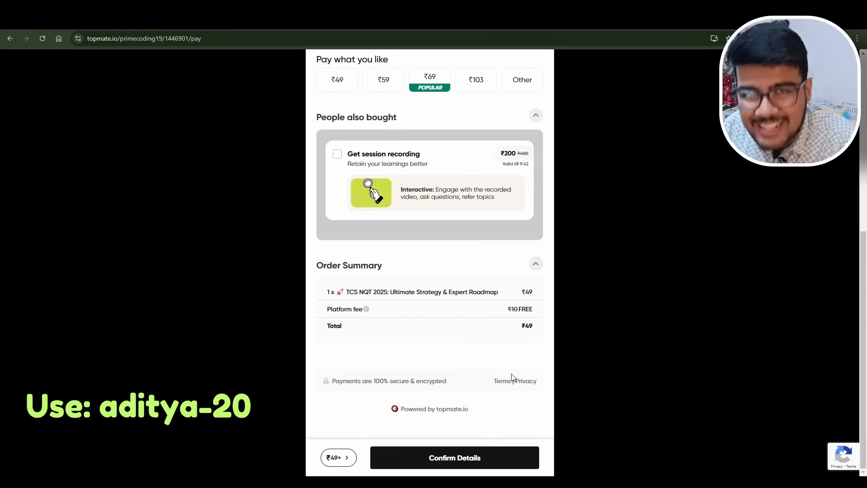
pyautogui.scroll(3)
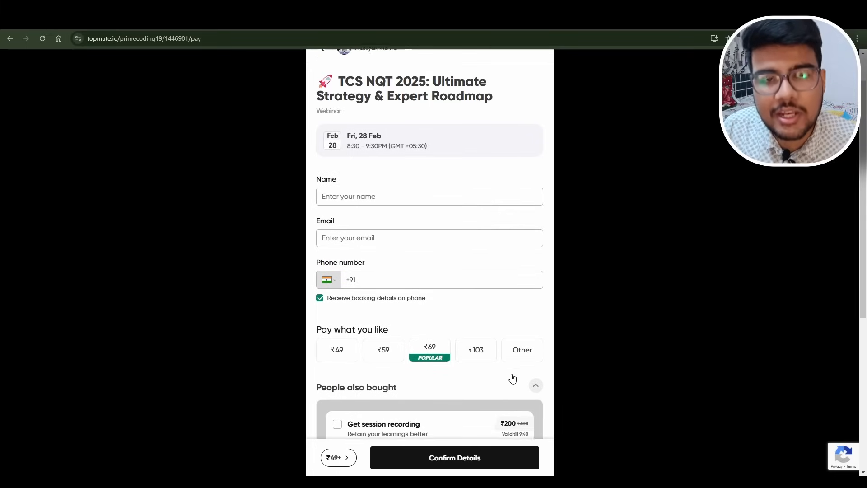
pyautogui.scroll(3)
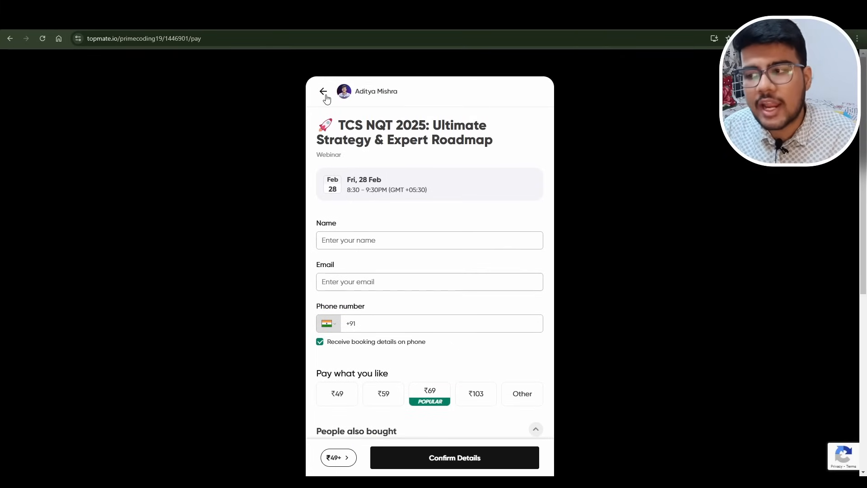
pyautogui.click(323, 91)
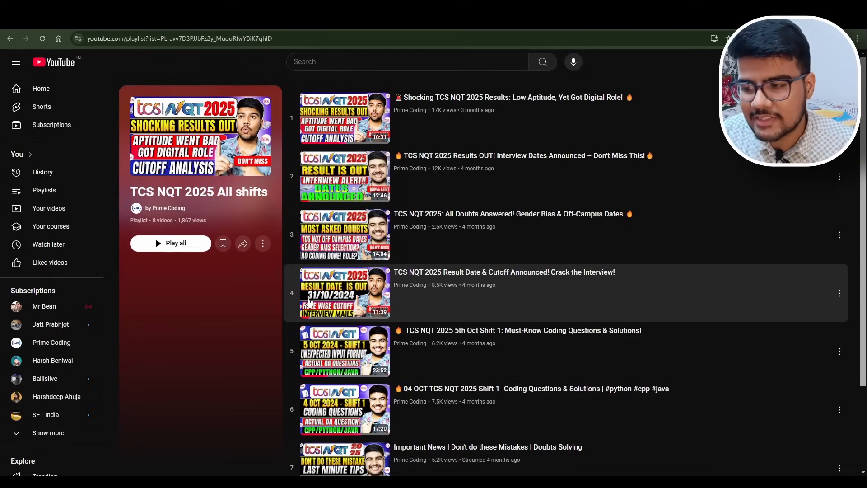
# Step: Scroll through the eight videos in the TCS NQT 2025 All shifts playlist
pyautogui.scroll(-3)
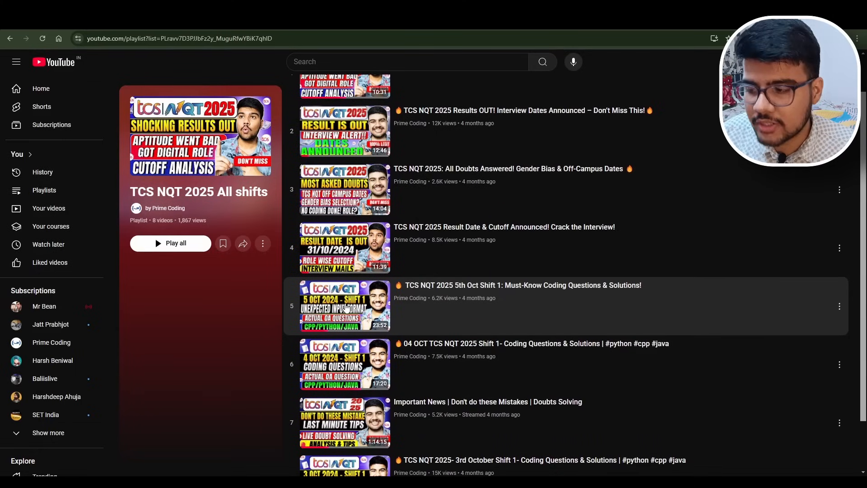
pyautogui.scroll(-3)
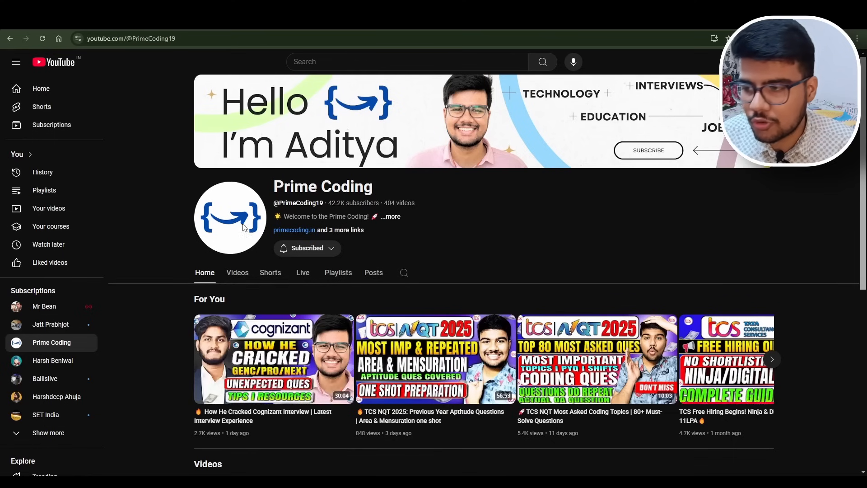
pyautogui.click(338, 272)
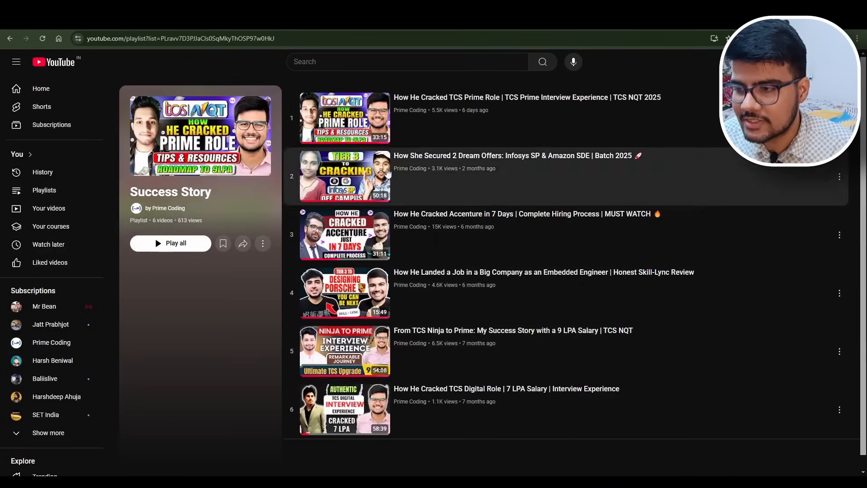
pyautogui.moveTo(354, 351)
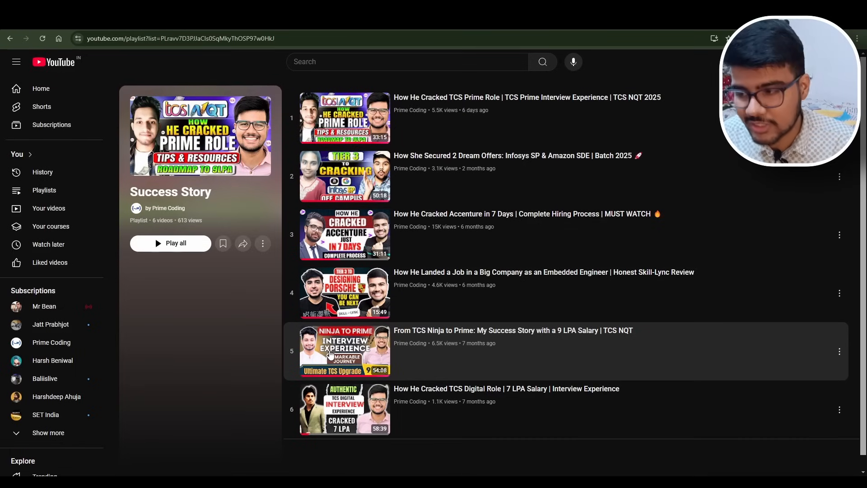
pyautogui.moveTo(338, 416)
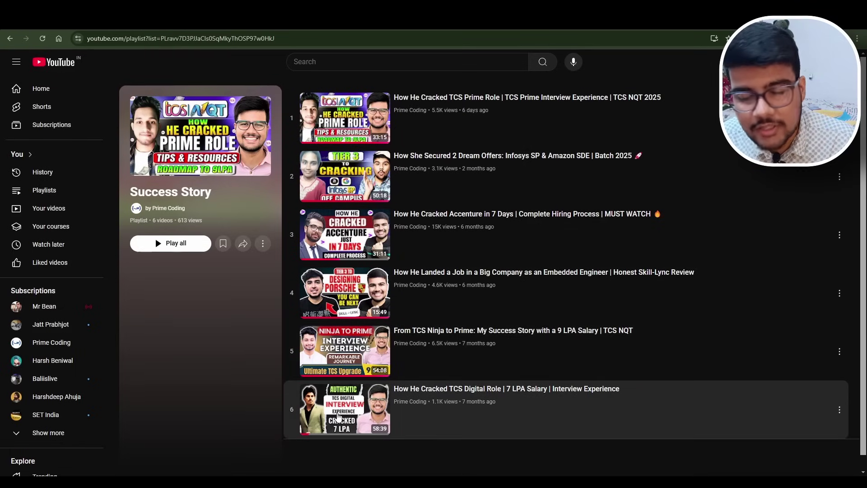
pyautogui.moveTo(315, 160)
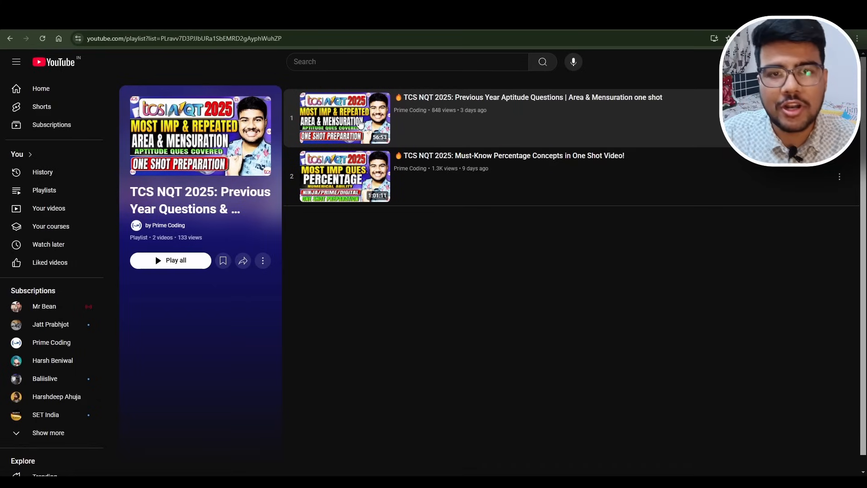
pyautogui.moveTo(578, 104)
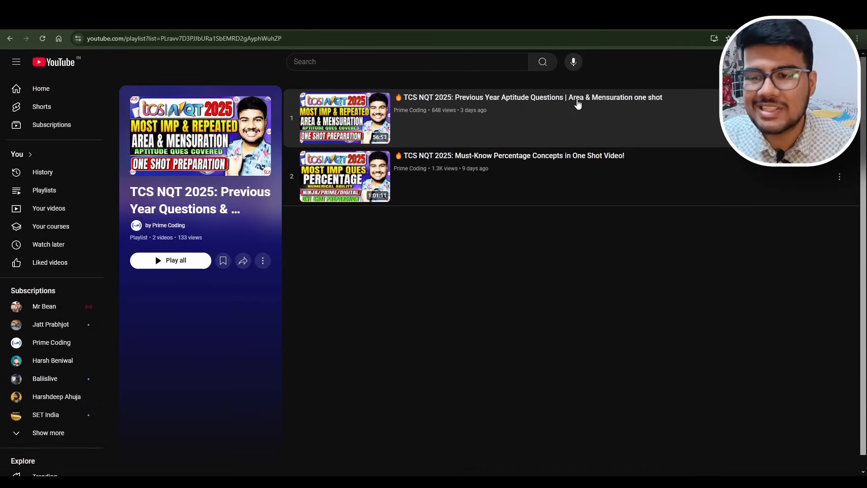
pyautogui.moveTo(584, 115)
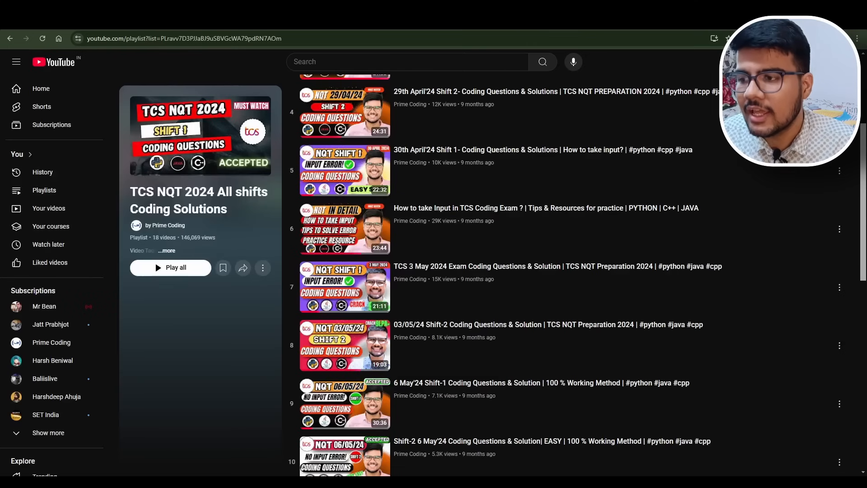
# Step: Scroll through all 18 TCS NQT 2024 coding playlist videos, including the cut-off update and cheat sheet
pyautogui.scroll(3)
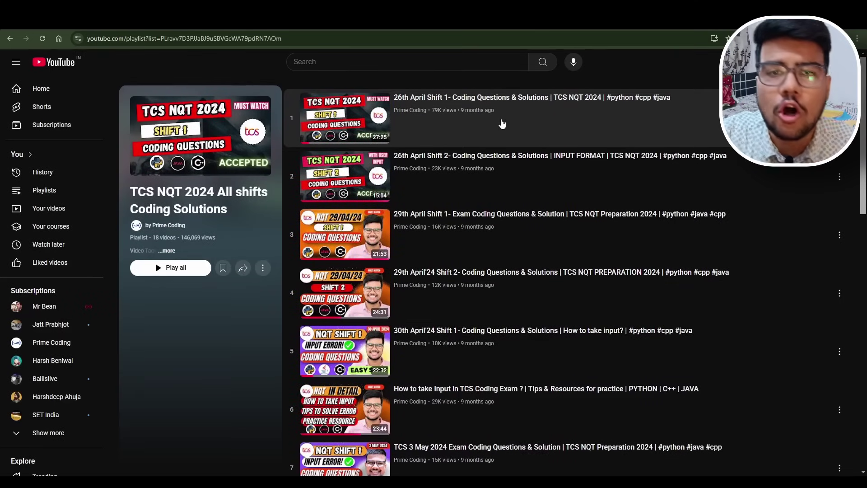
pyautogui.scroll(-3)
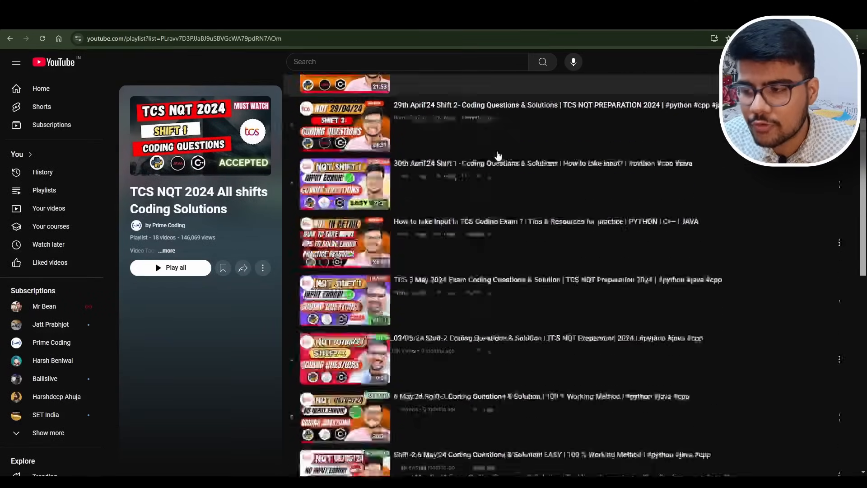
pyautogui.scroll(3)
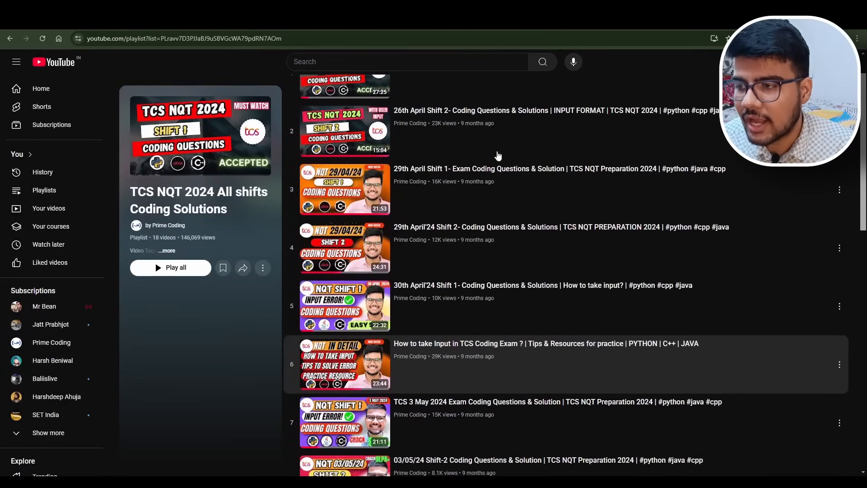
pyautogui.scroll(-3)
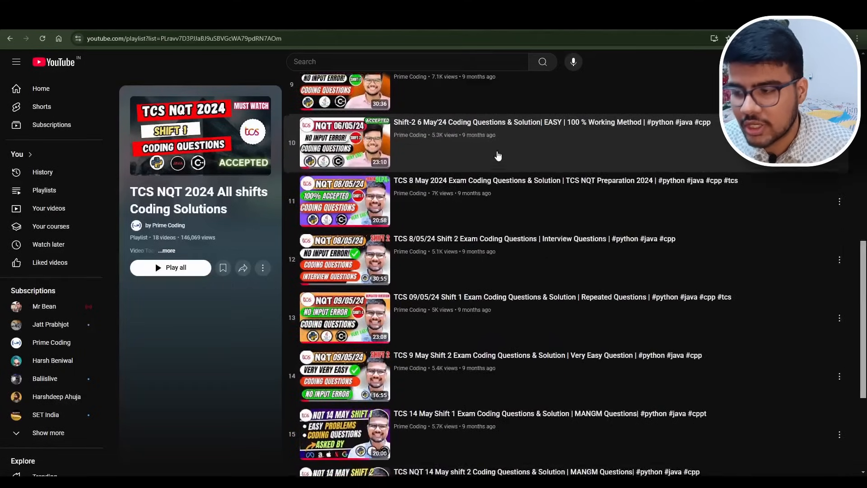
pyautogui.scroll(-3)
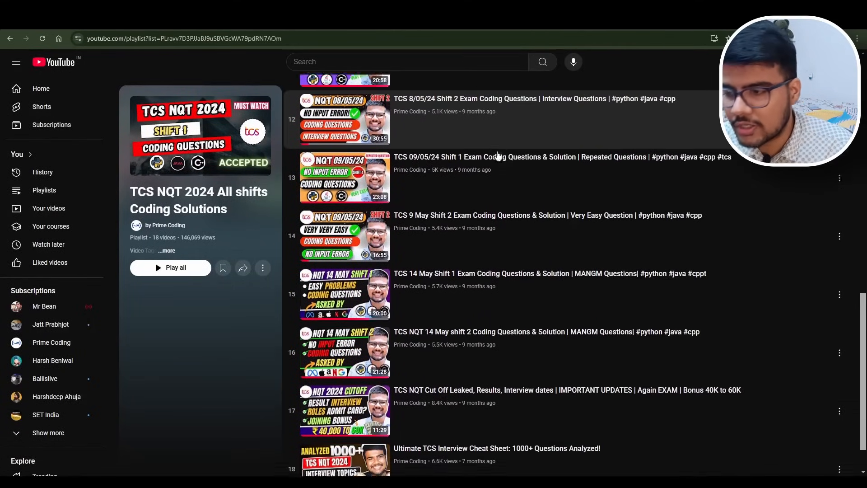
pyautogui.scroll(3)
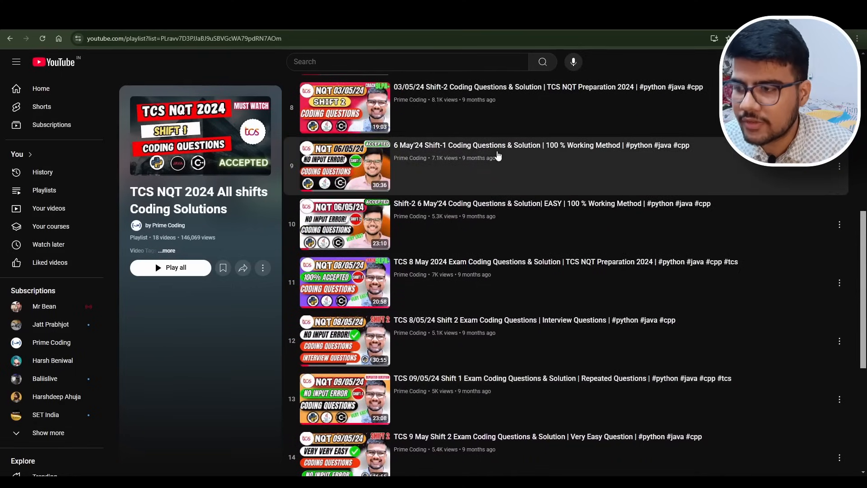
pyautogui.scroll(3)
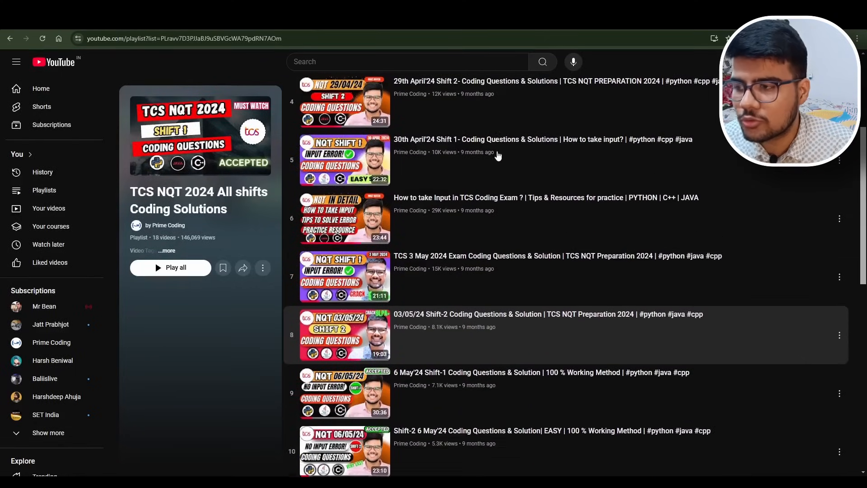
pyautogui.scroll(3)
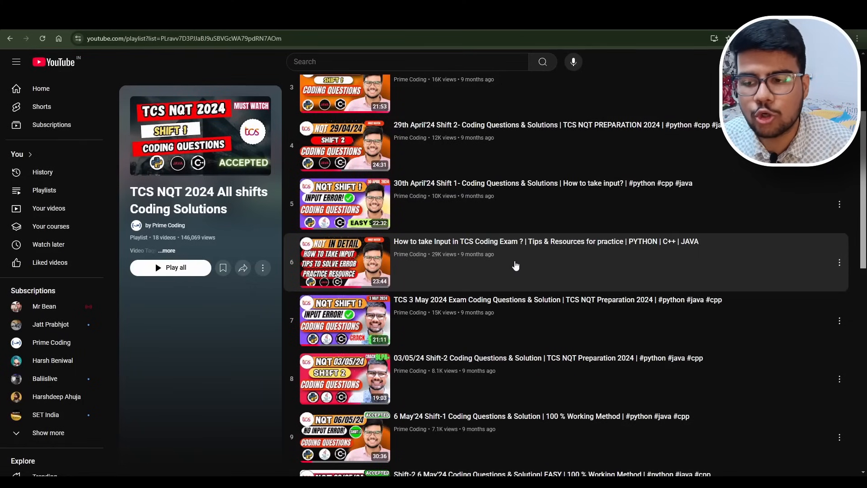
pyautogui.moveTo(524, 268)
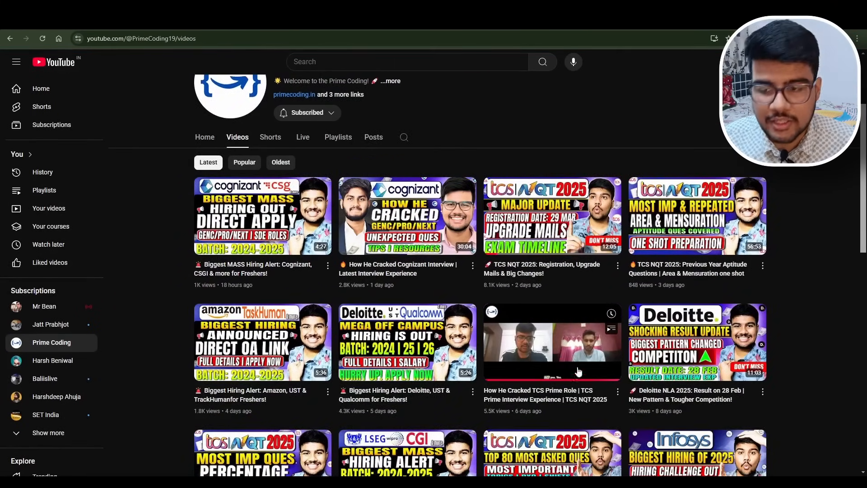
pyautogui.moveTo(583, 373)
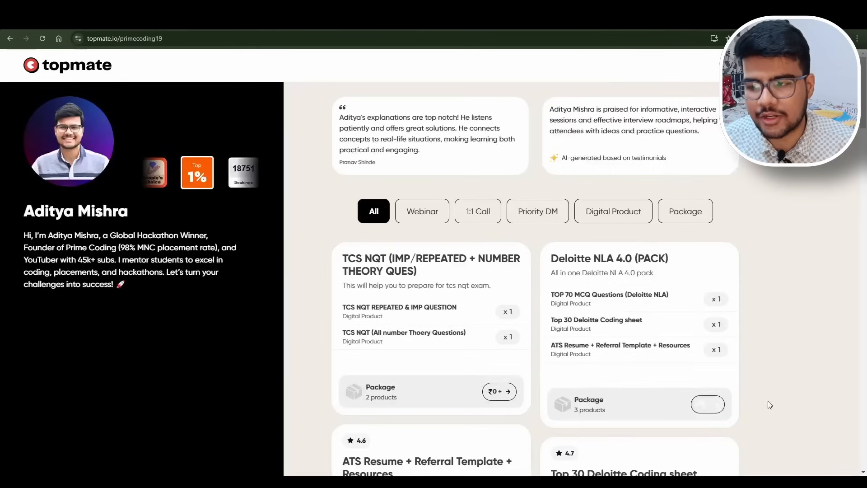
# Step: Scroll through Prime Coding's Topmate listings: TCS TAG coding questions, AMA and ₹149 mentorship
pyautogui.scroll(-3)
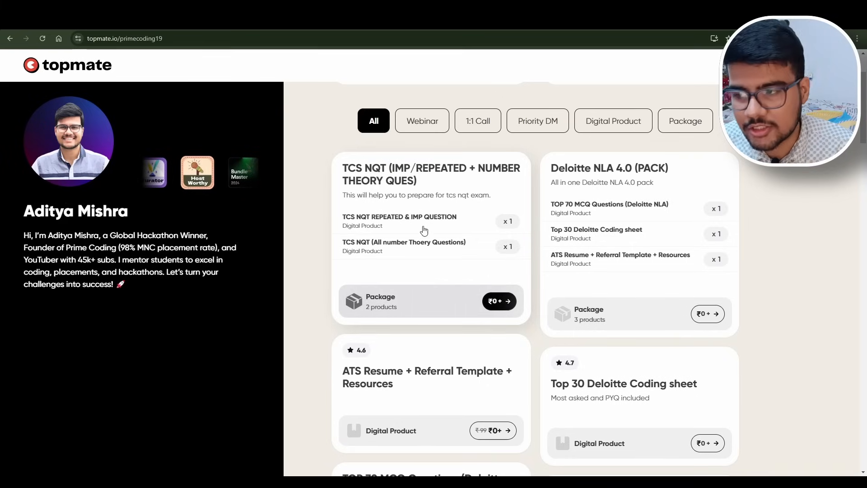
pyautogui.scroll(-3)
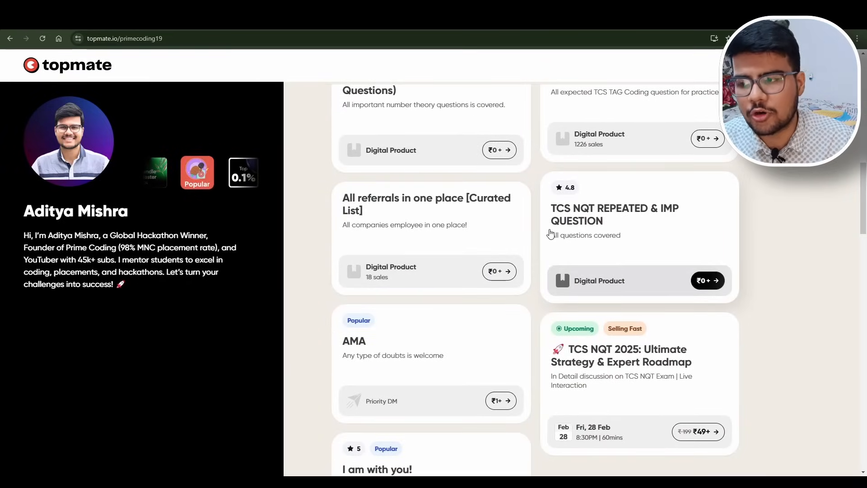
pyautogui.scroll(3)
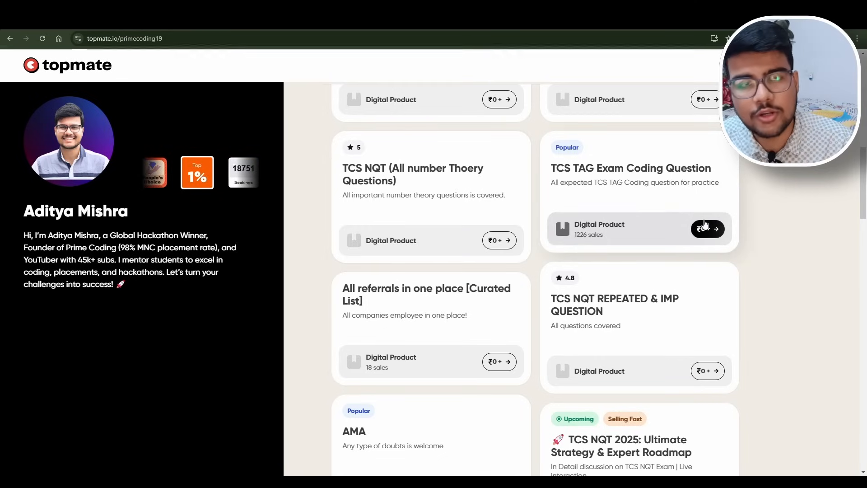
pyautogui.scroll(-3)
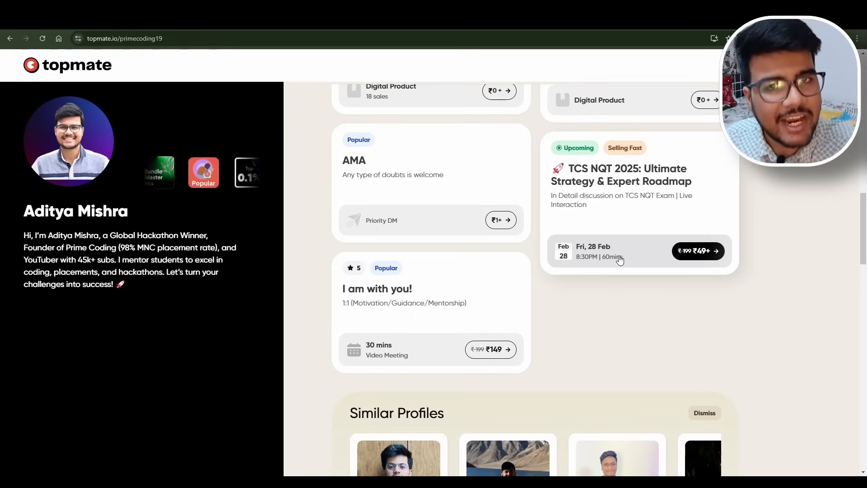
pyautogui.moveTo(610, 285)
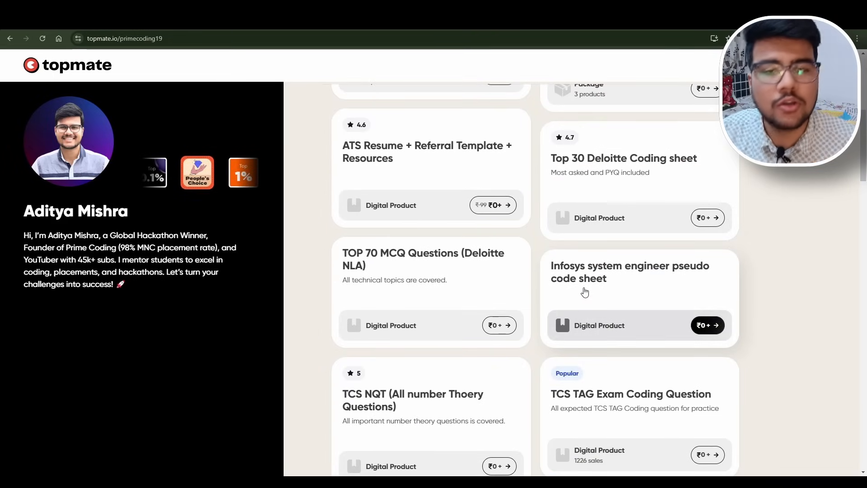
pyautogui.scroll(3)
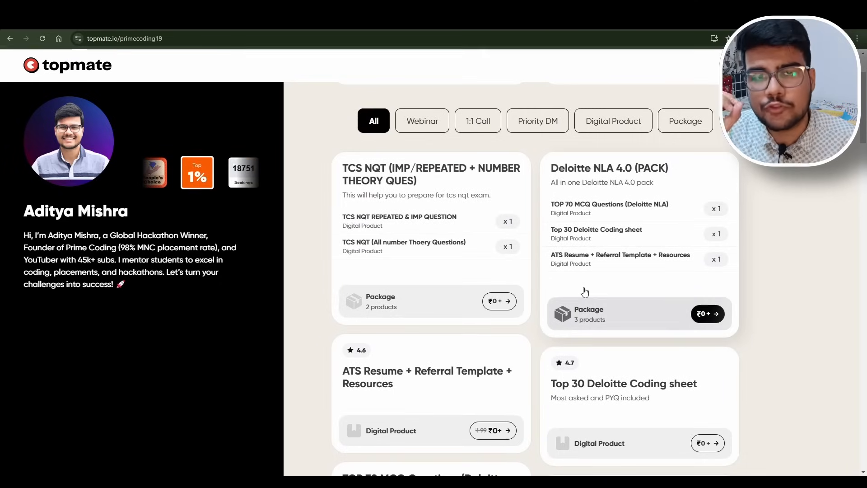